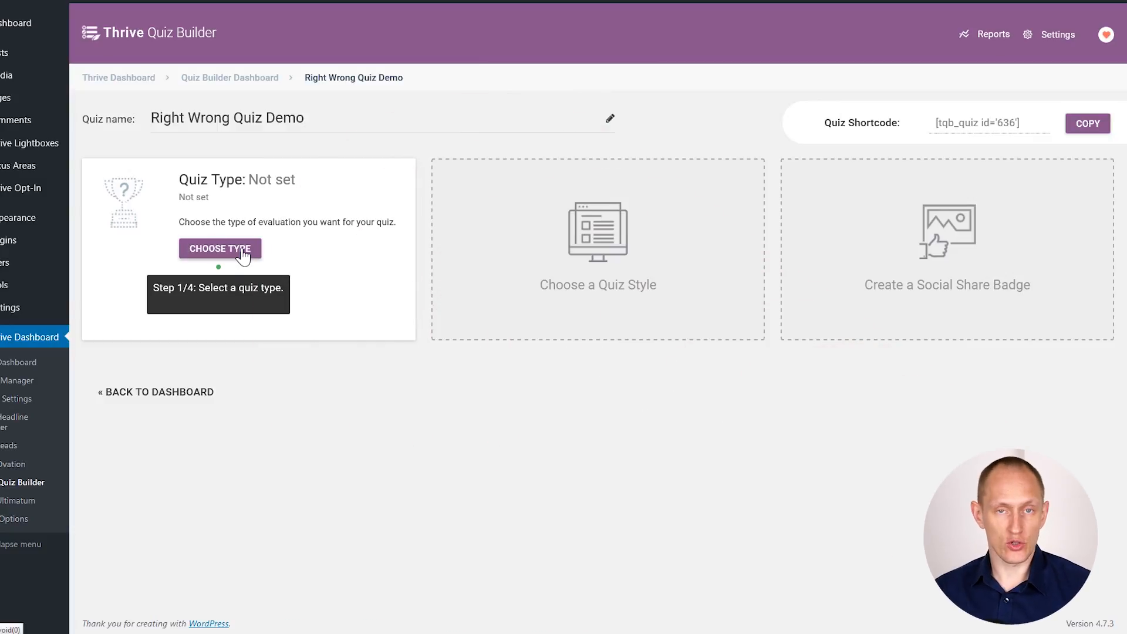
Choose the Right/Wrong evaluation type with correct-answer highlighting set to Yes, and save it
left_click(220, 247)
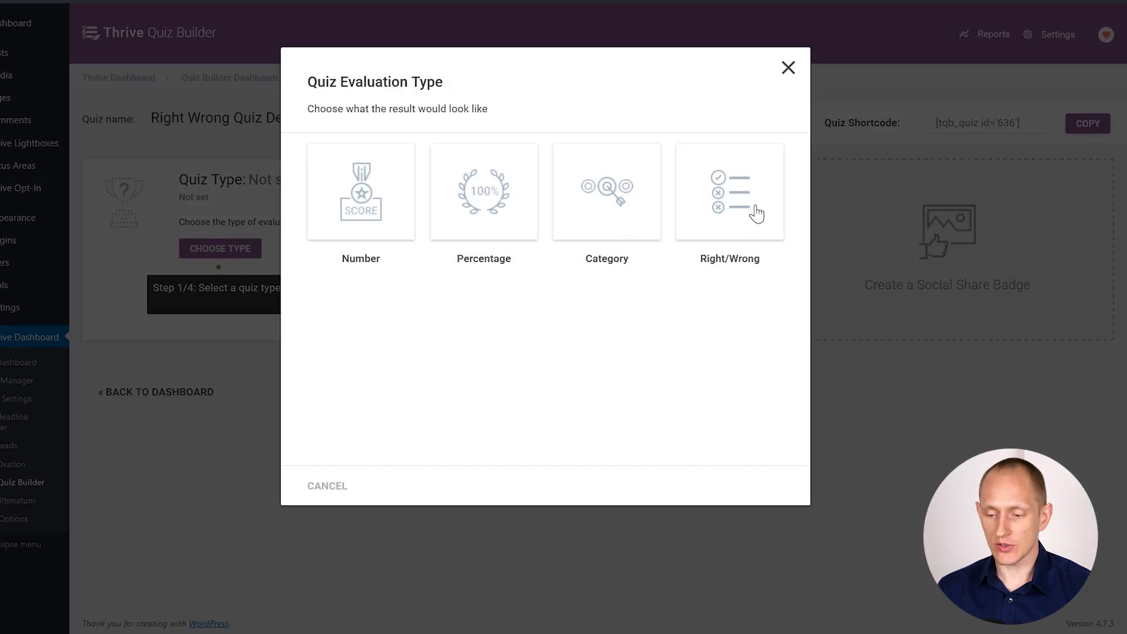
mouse_move(675, 214)
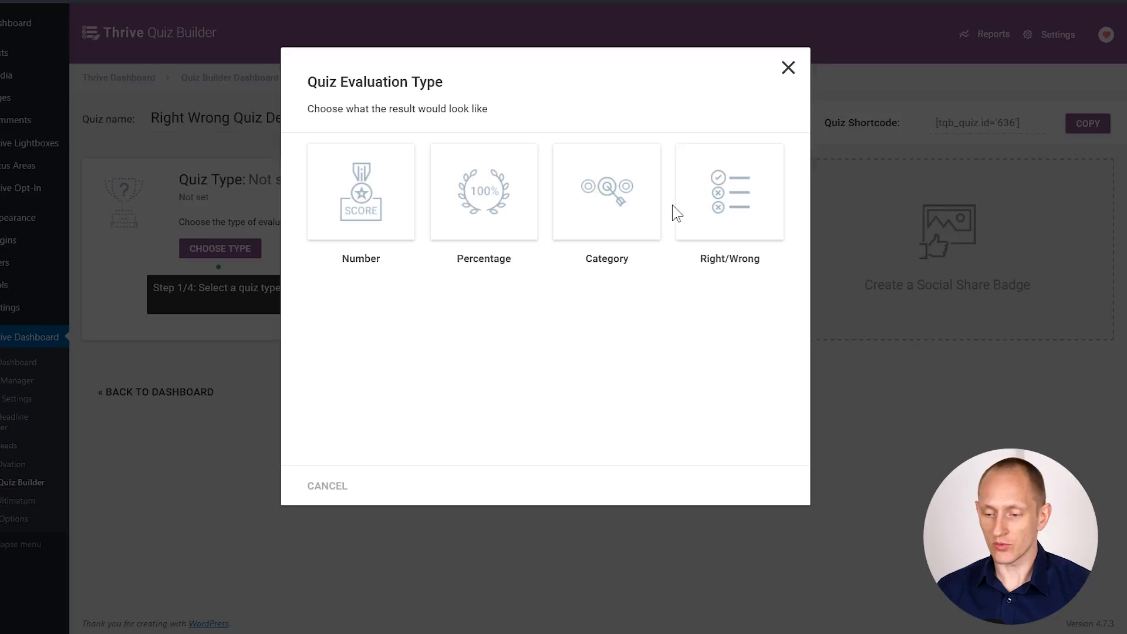
left_click(729, 191)
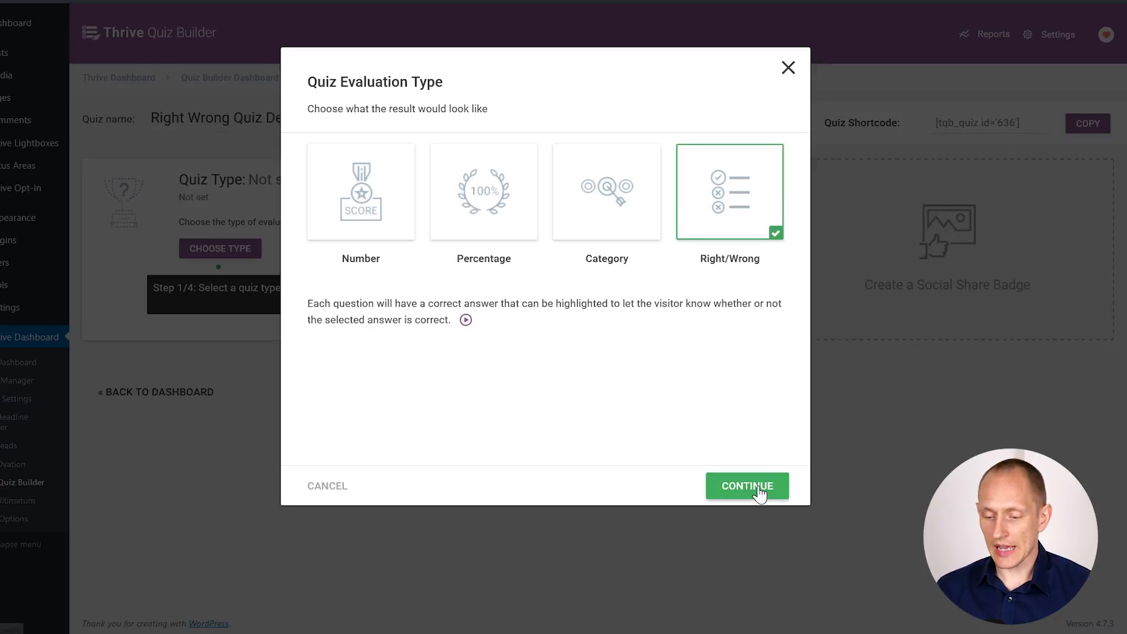
left_click(747, 486)
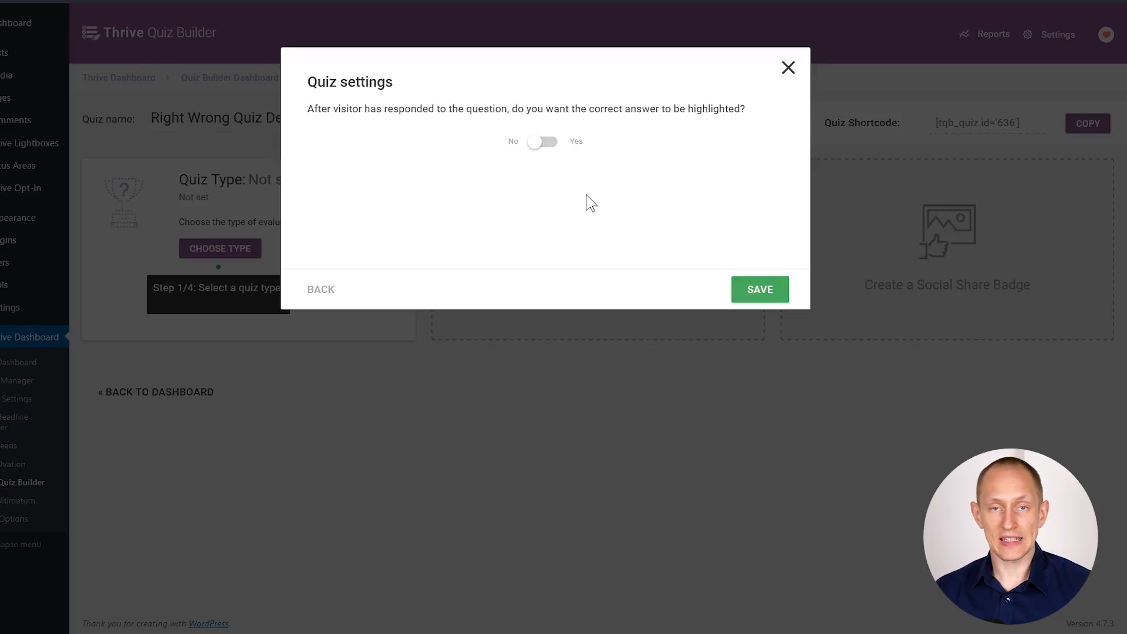
left_click(544, 141)
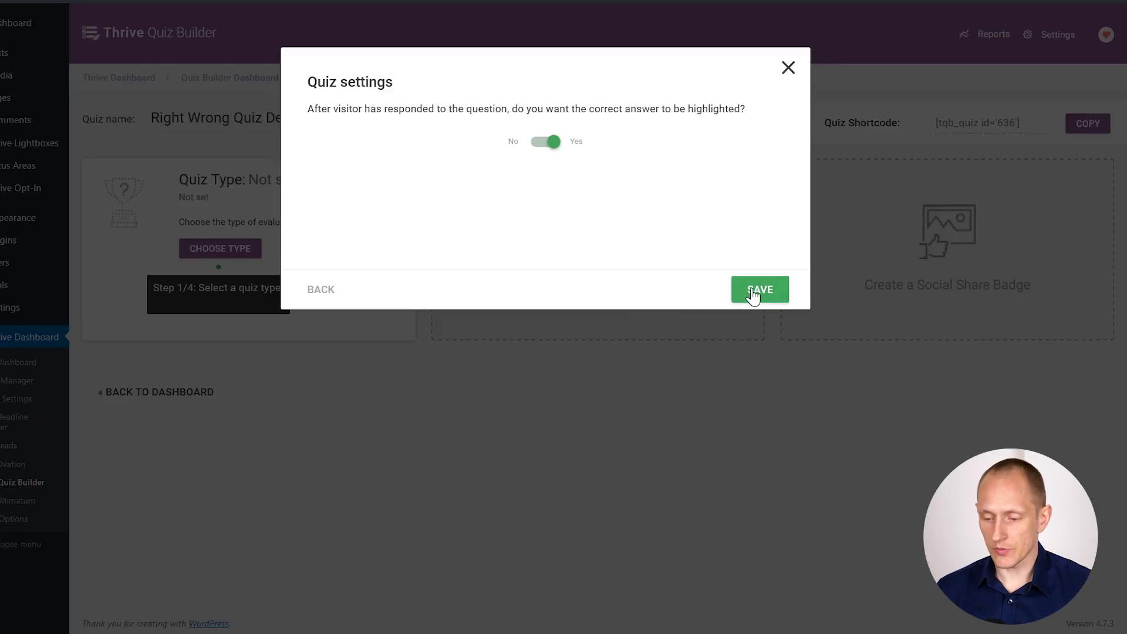
left_click(759, 289)
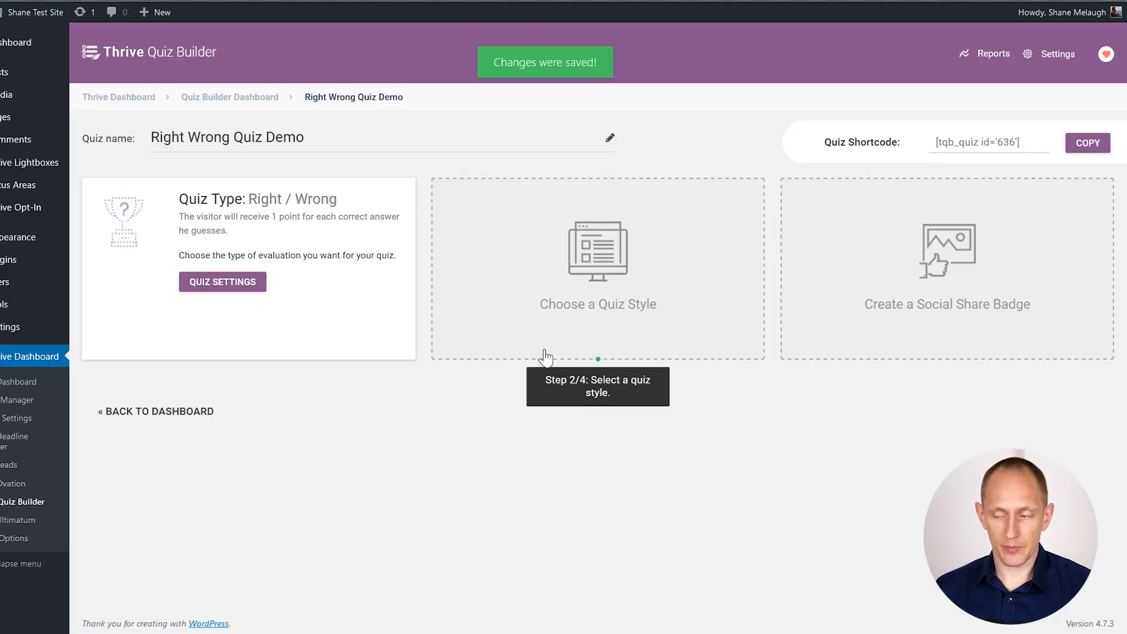
Apply the Light Blue Quiz style and go to Manage under Questions
left_click(598, 252)
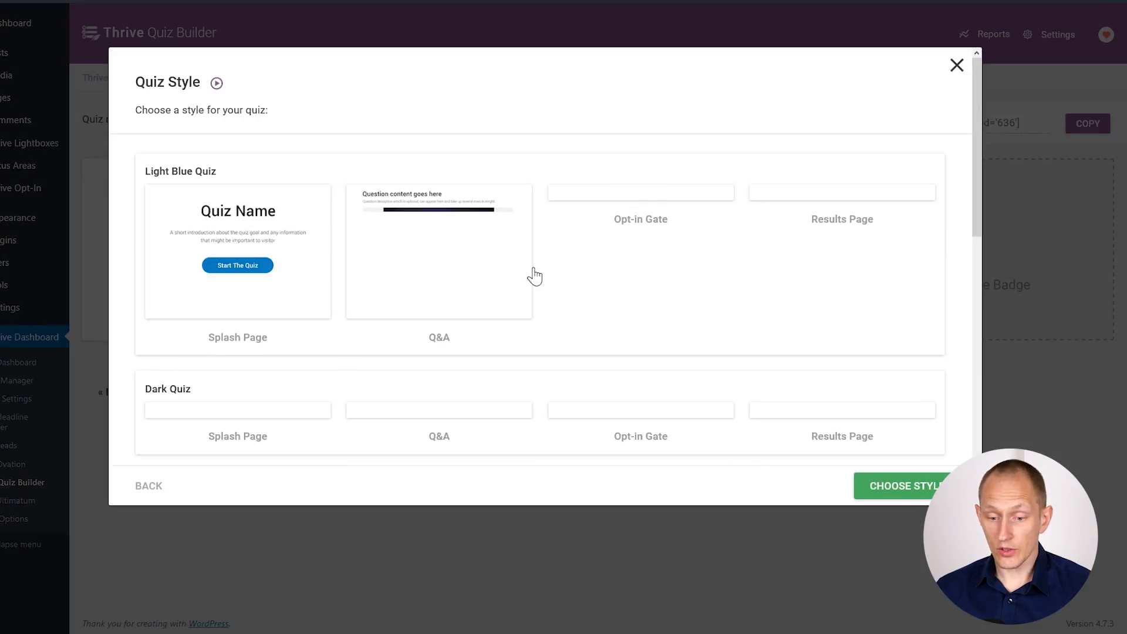
scroll("down", 3)
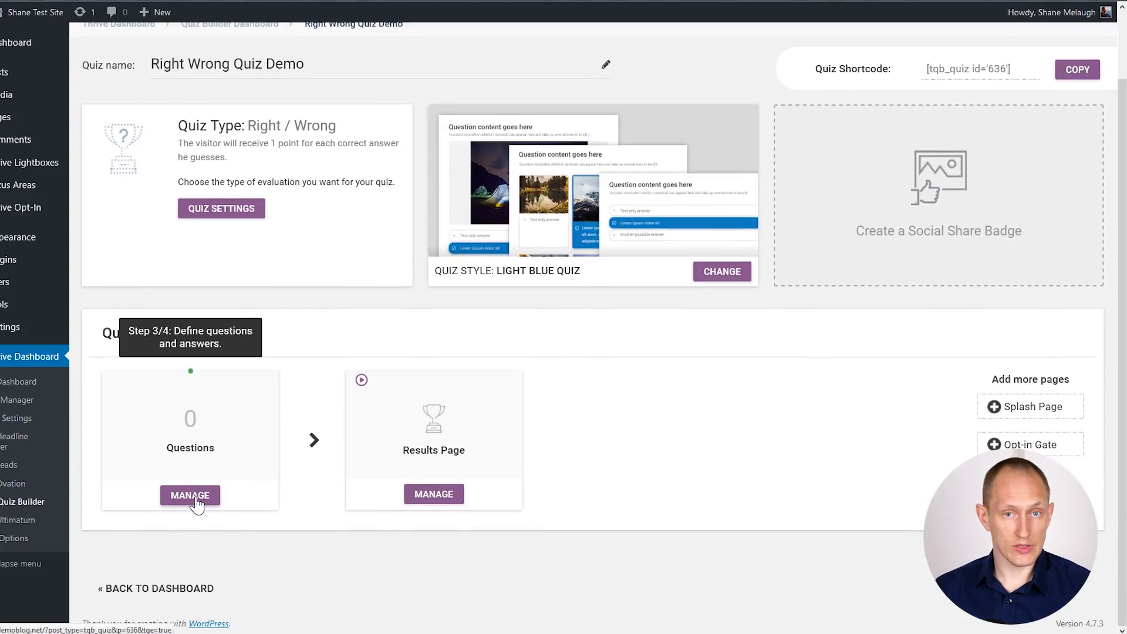
left_click(190, 496)
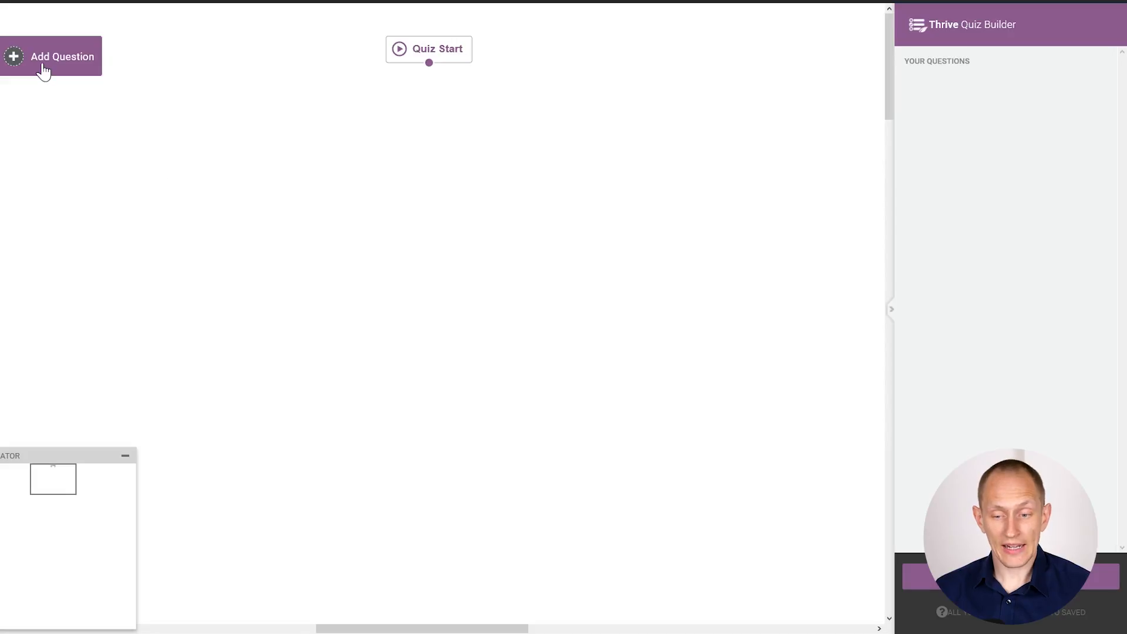
Start a Multiple Choice with Buttons question titled "How many countries are there?"
left_click(62, 56)
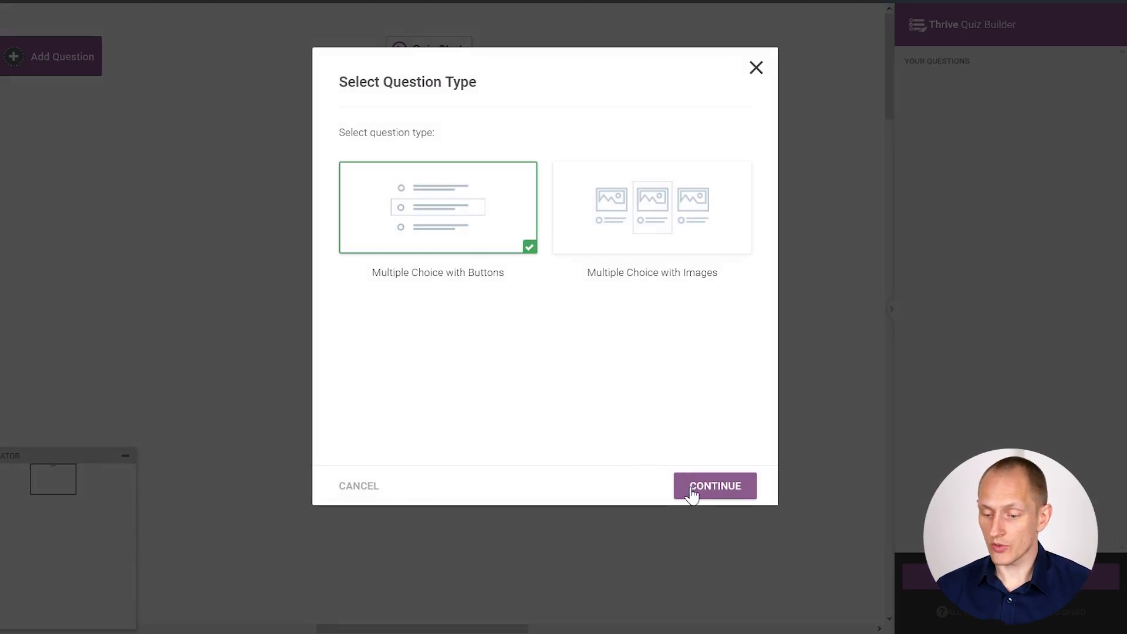
left_click(714, 485)
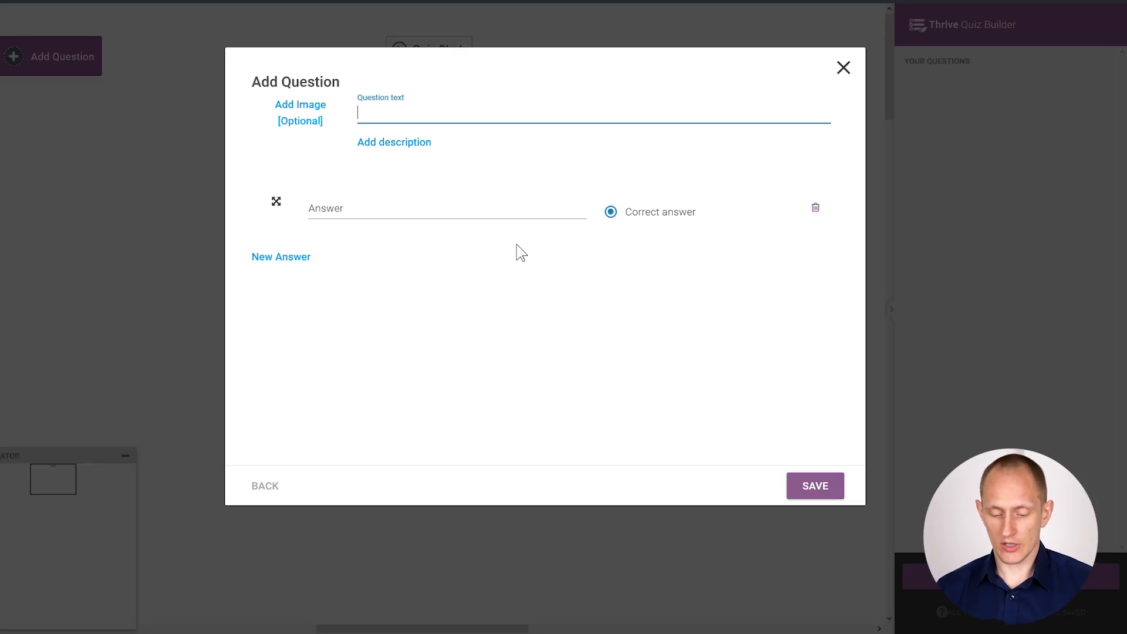
type("How many")
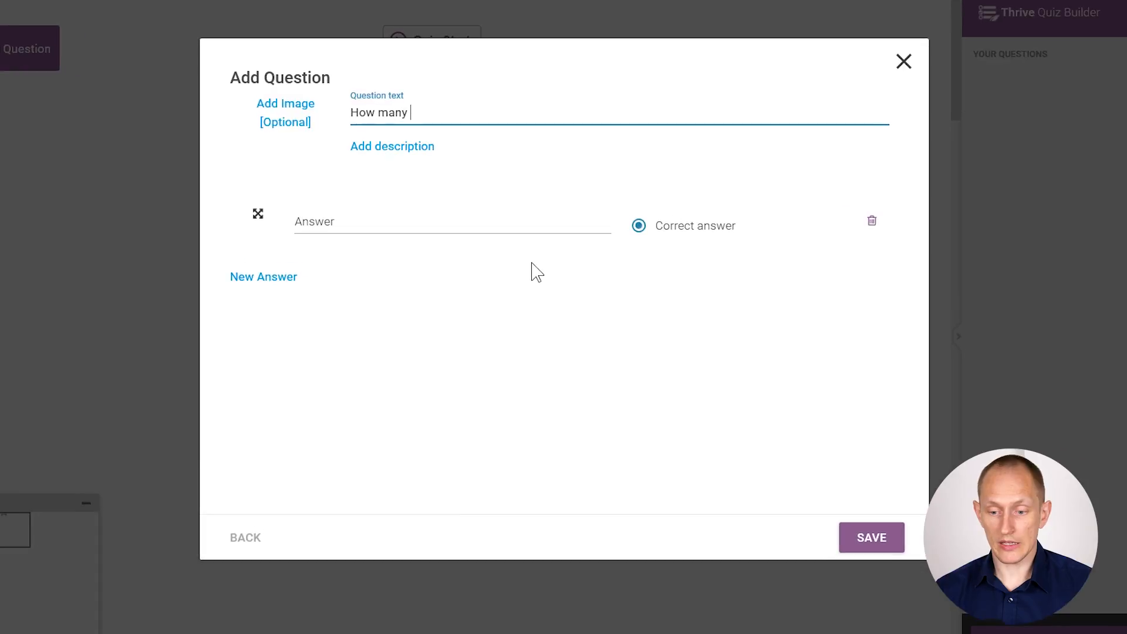
type("countries are ther")
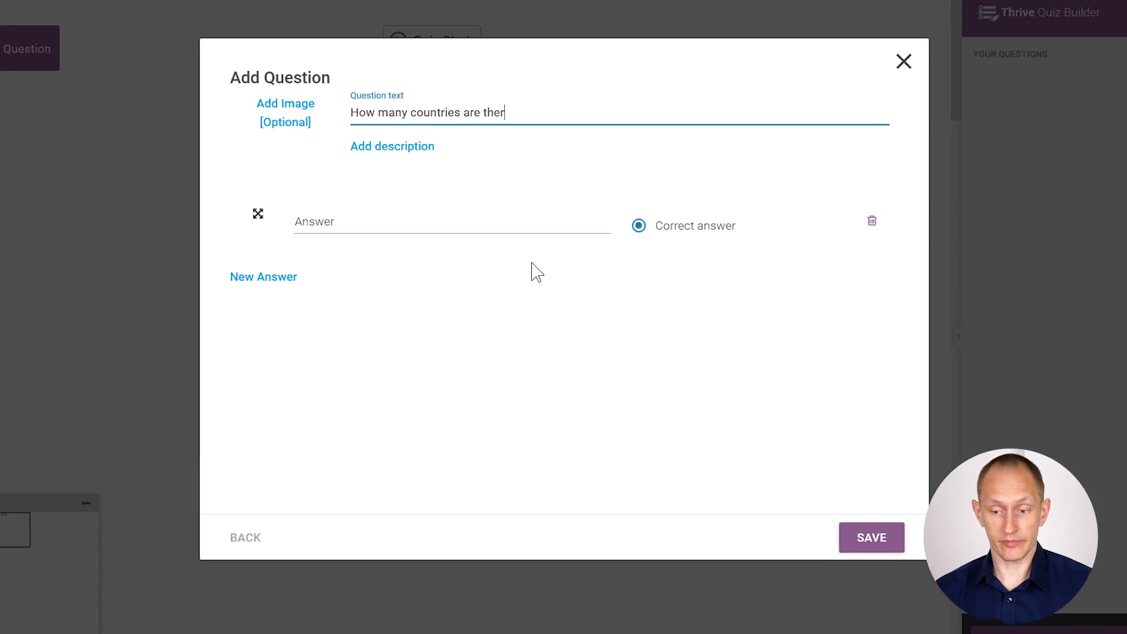
Add the answers 5, 120, 196 and 2554 with 196 correct, and save the question
left_click(451, 222)
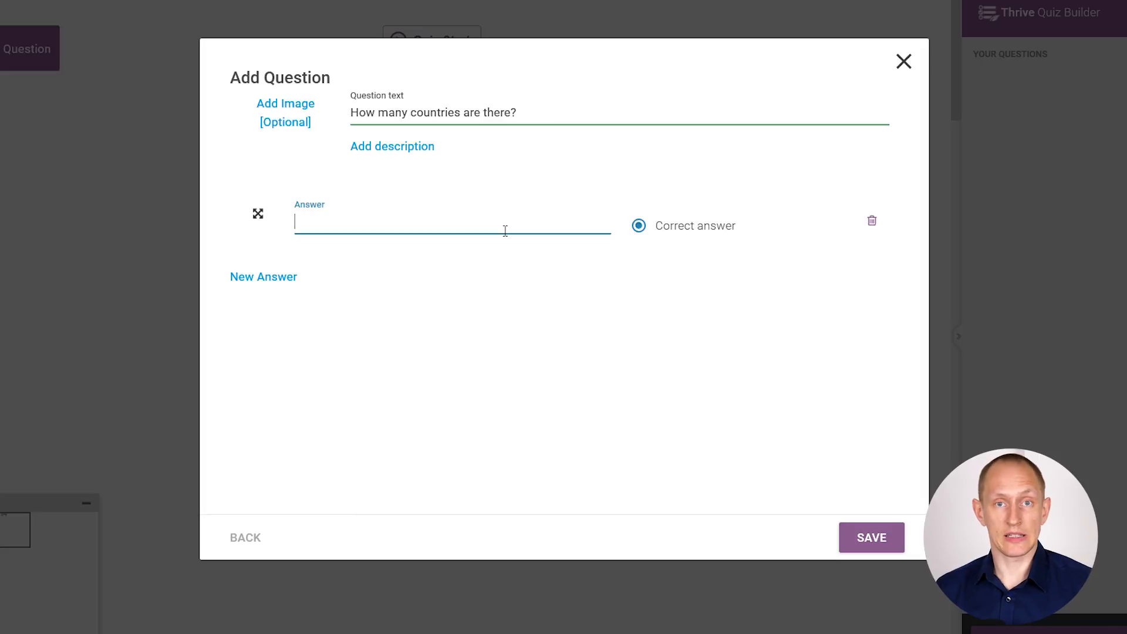
mouse_move(522, 345)
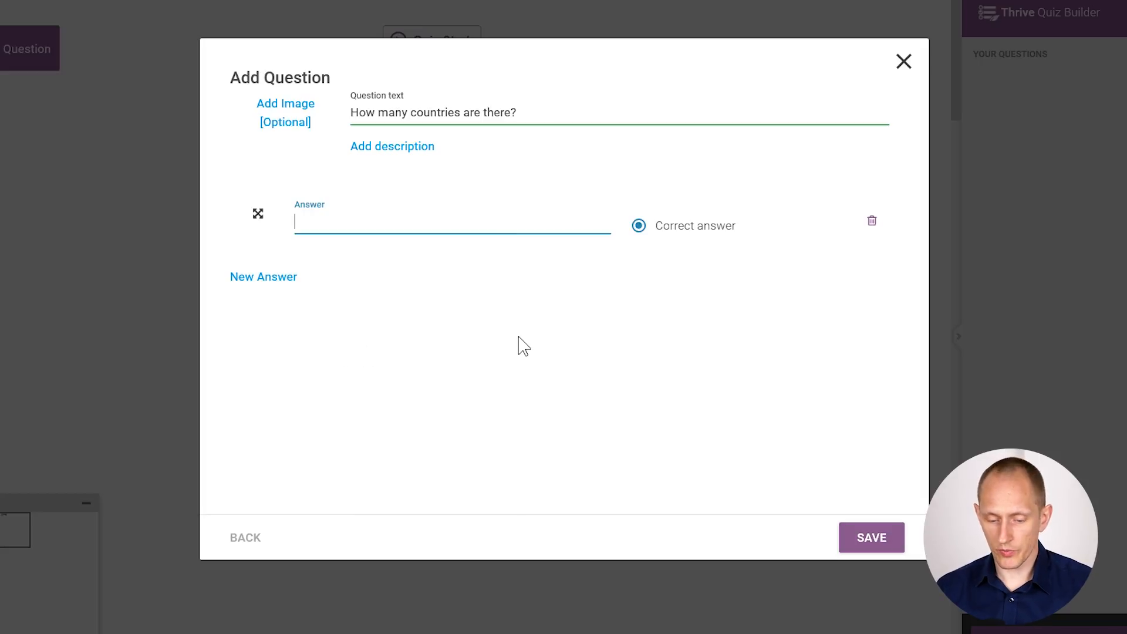
type("5")
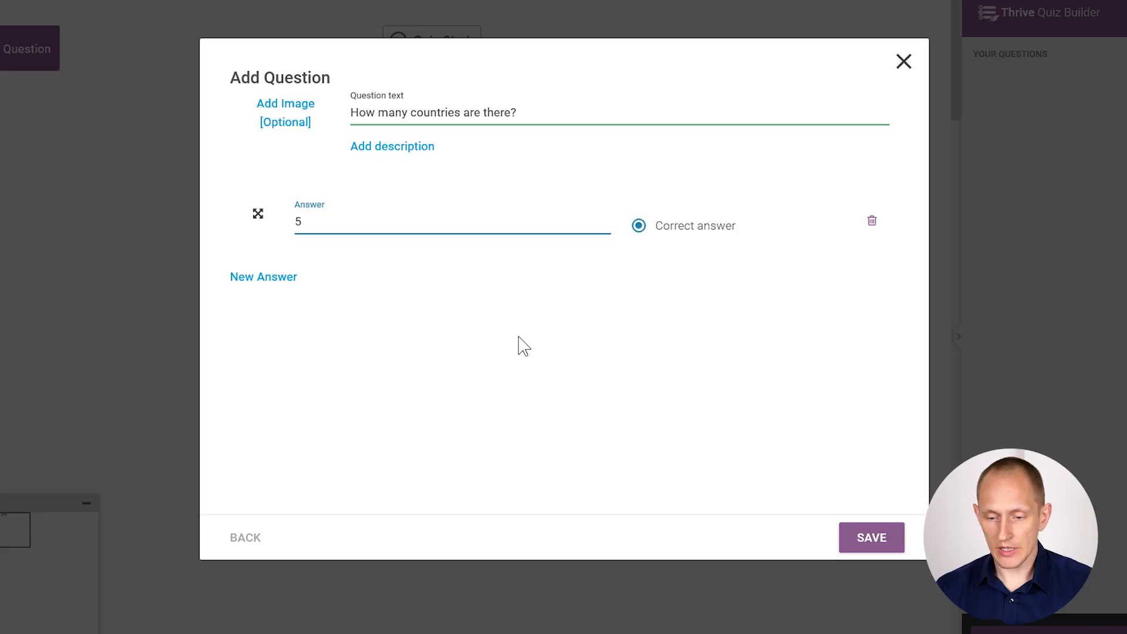
left_click(263, 278)
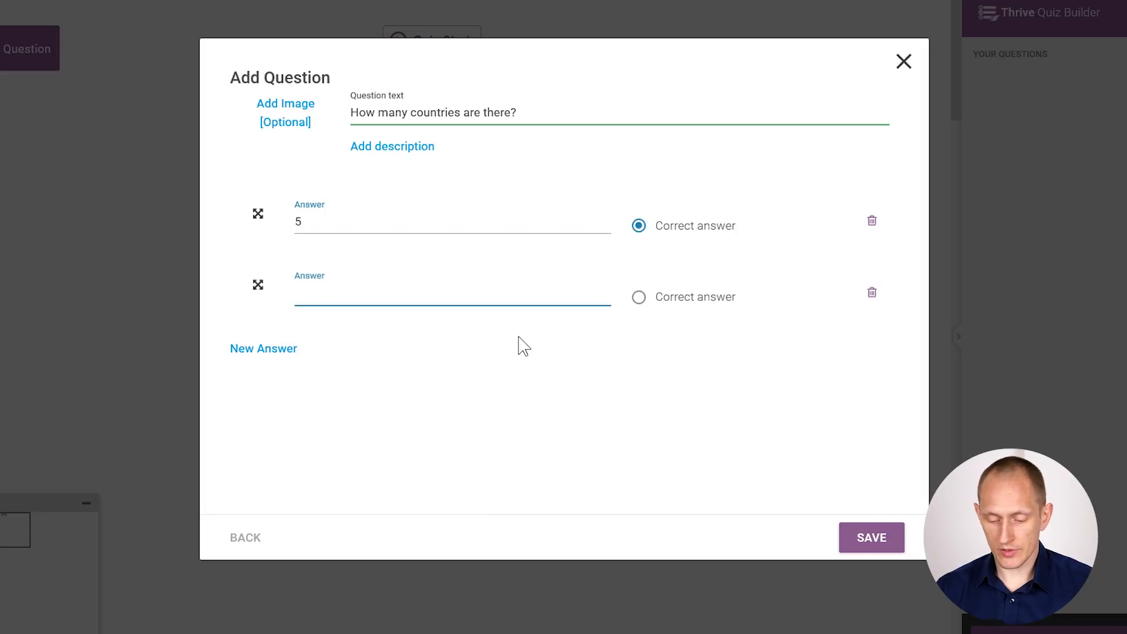
type("120")
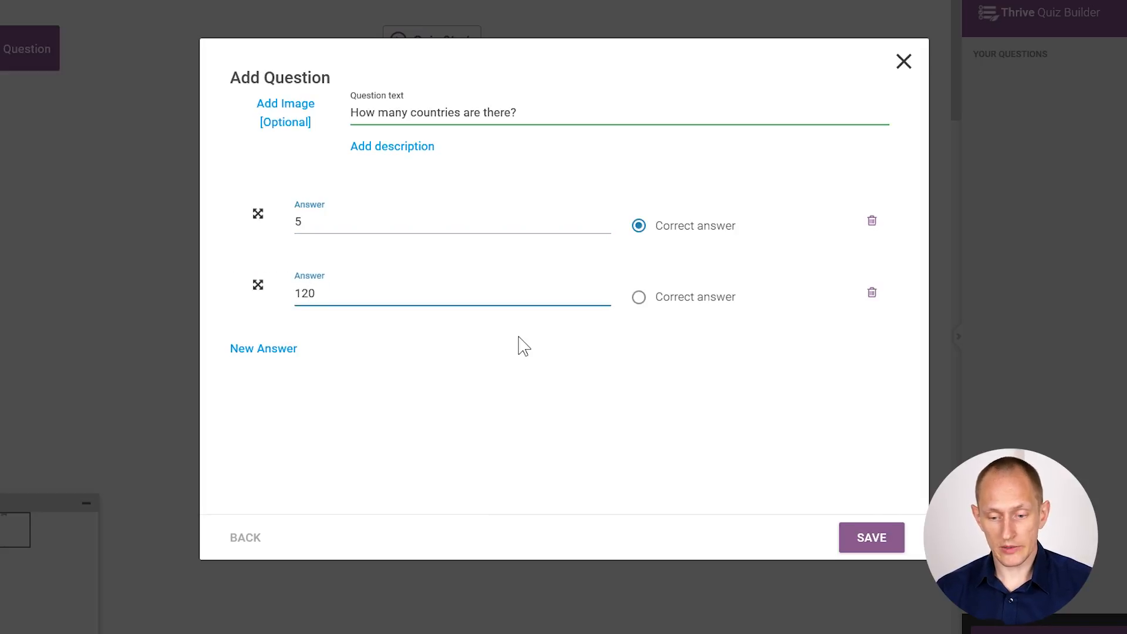
left_click(263, 349)
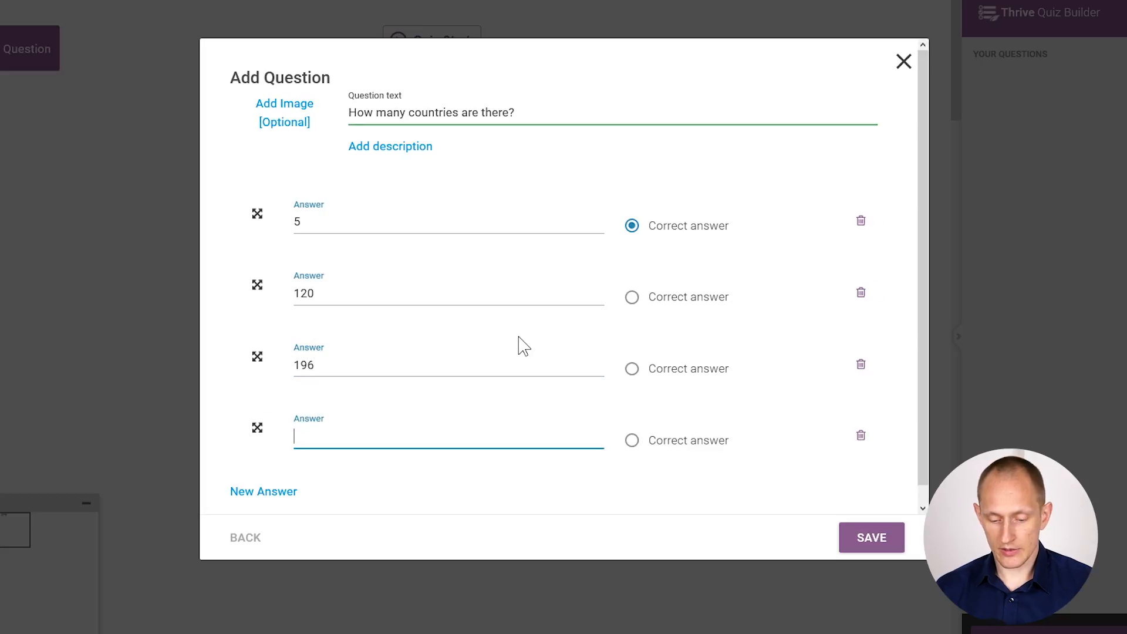
type("2554")
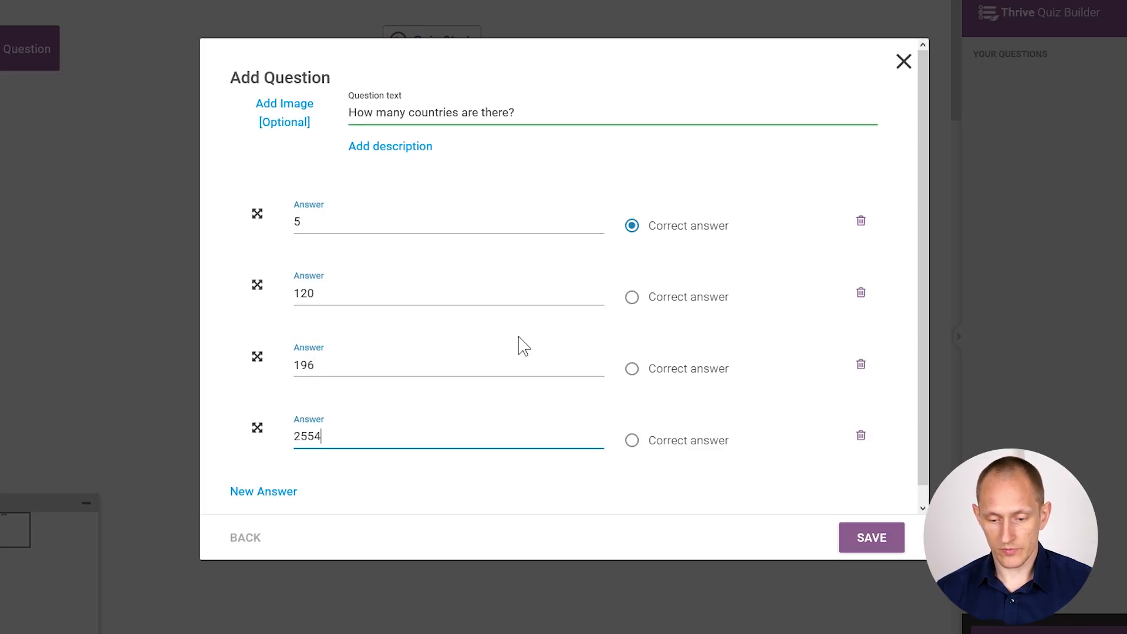
mouse_move(325, 349)
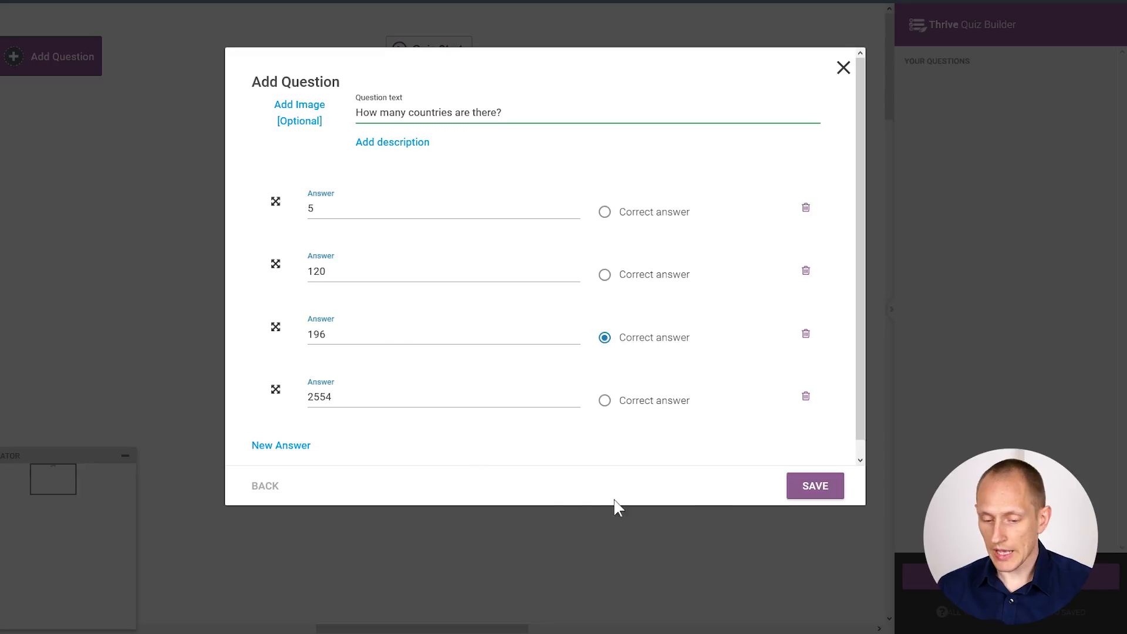
left_click(815, 487)
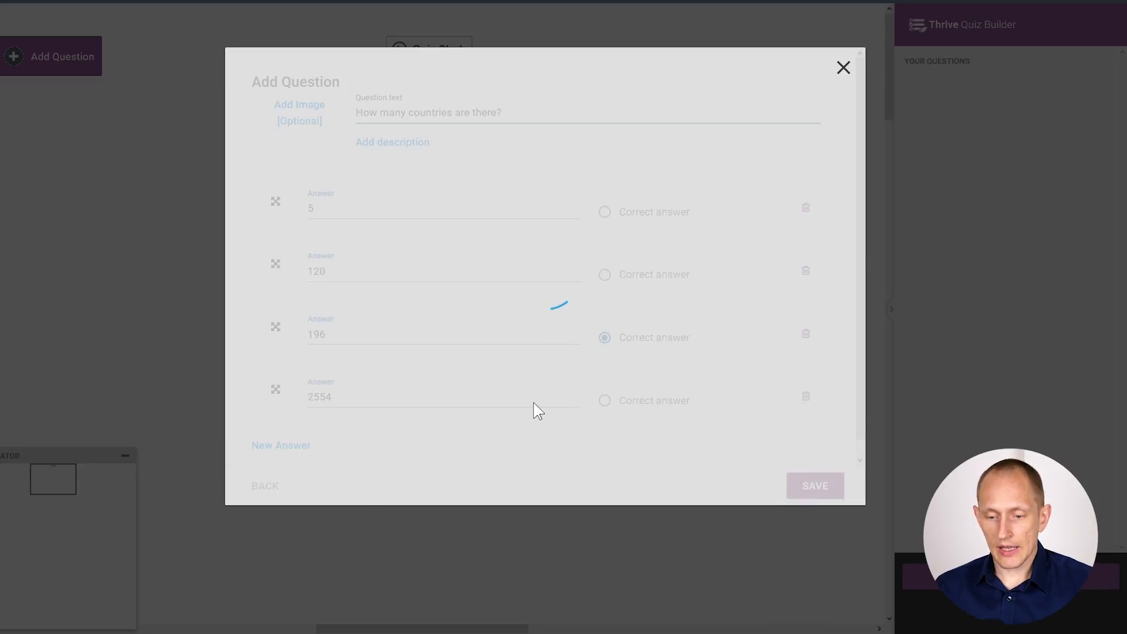
Confirm the countries question under Quiz Start and begin adding a second question
left_click(815, 485)
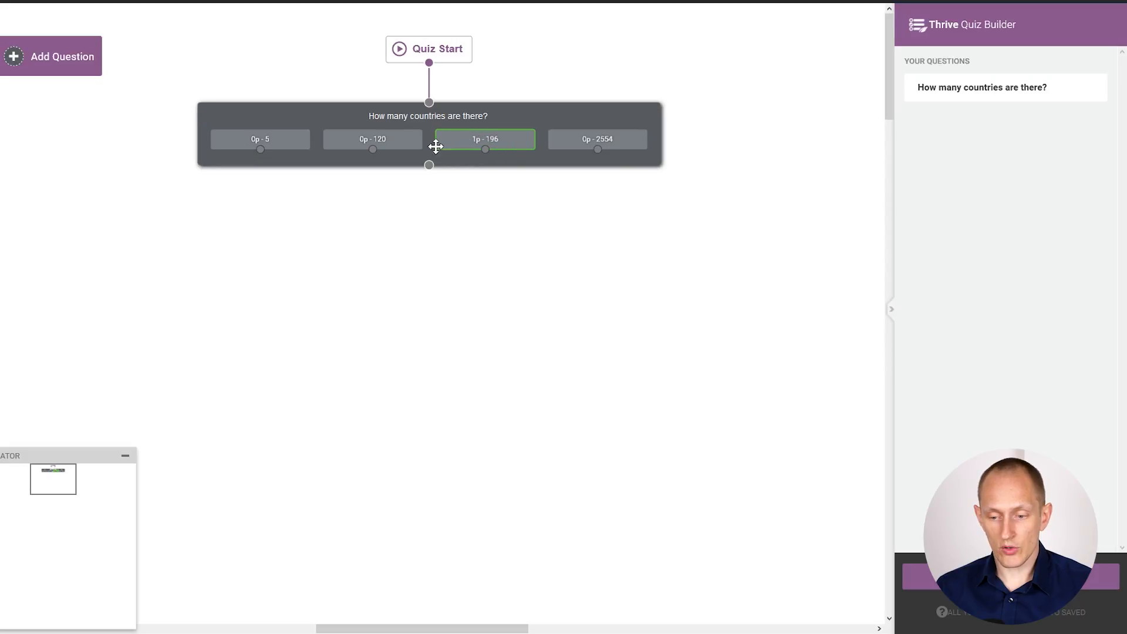
mouse_move(512, 139)
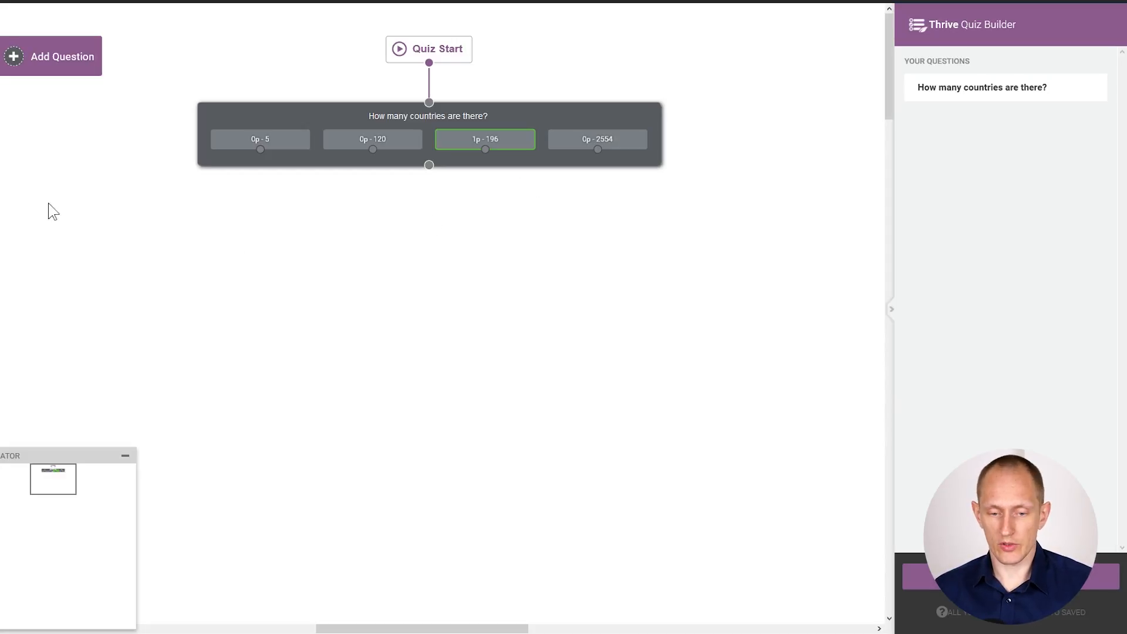
left_click(62, 57)
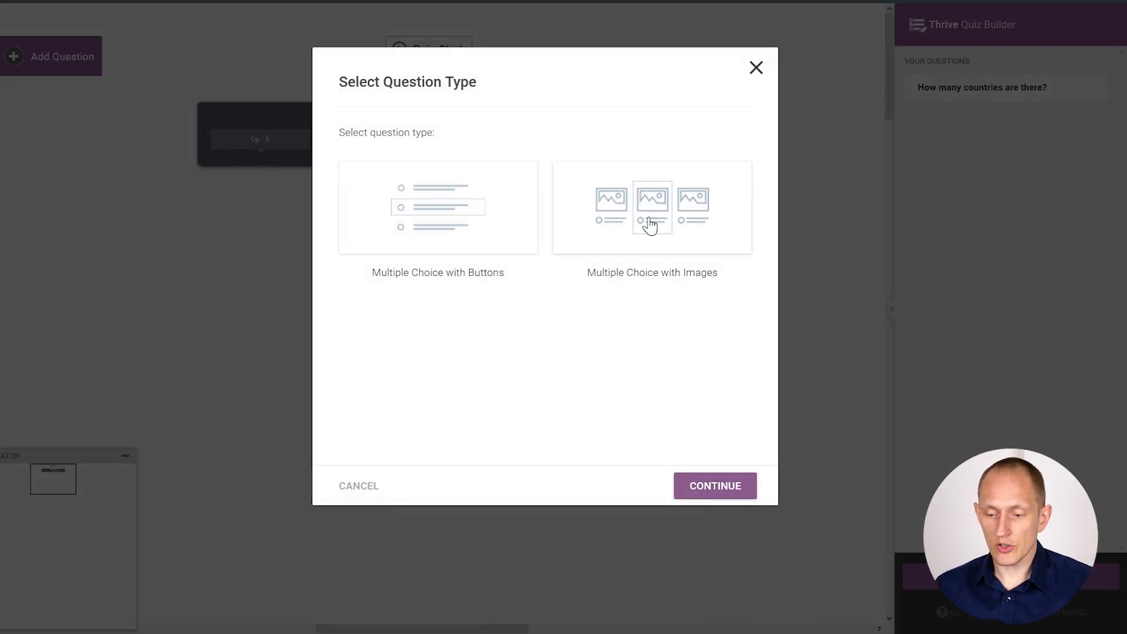
mouse_move(659, 215)
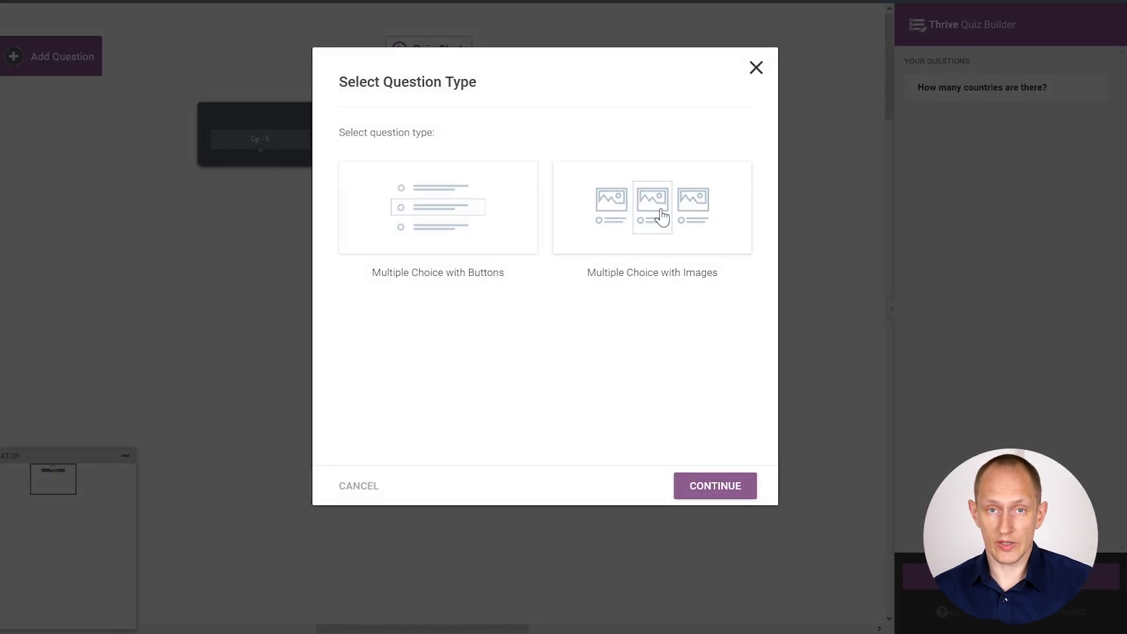
Pick Multiple Choice with Buttons for the second question and continue to its form
left_click(437, 206)
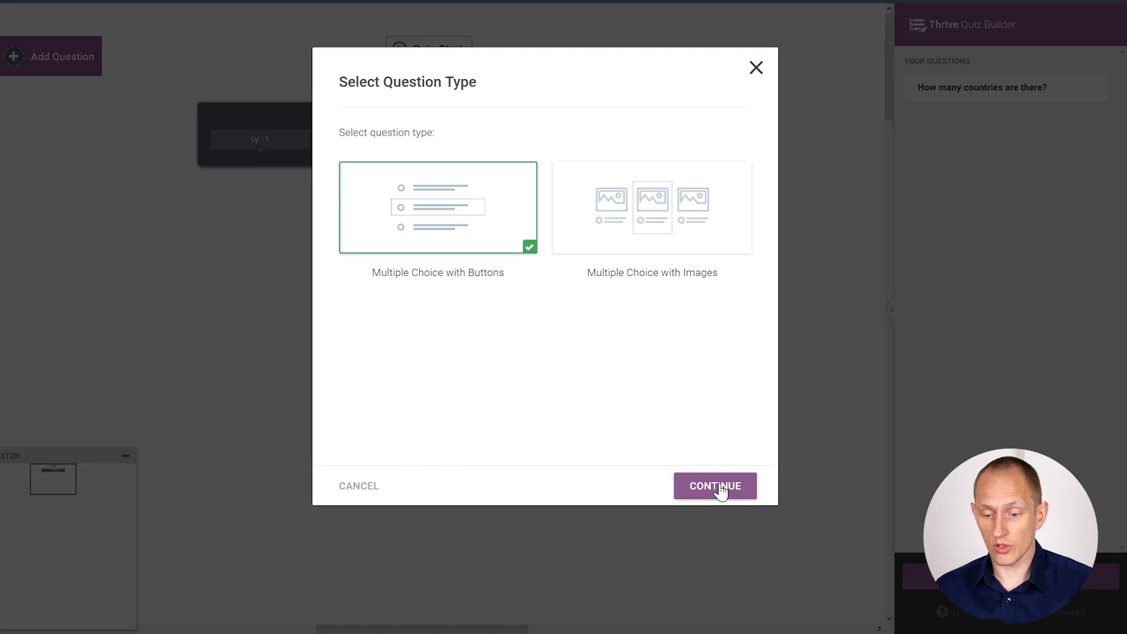
left_click(714, 485)
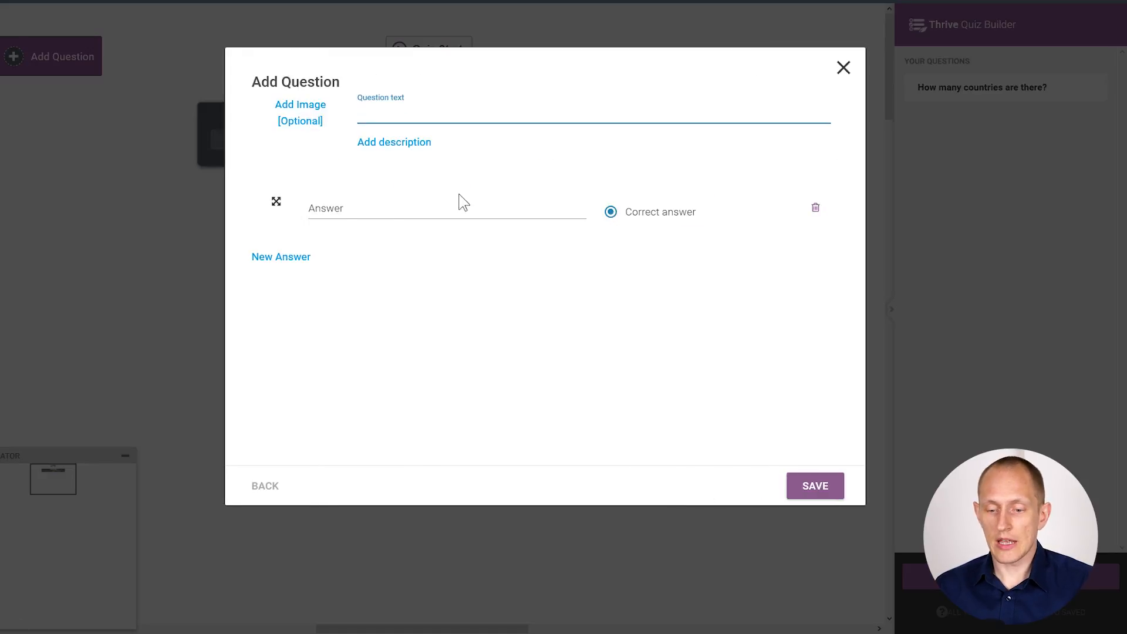
mouse_move(372, 267)
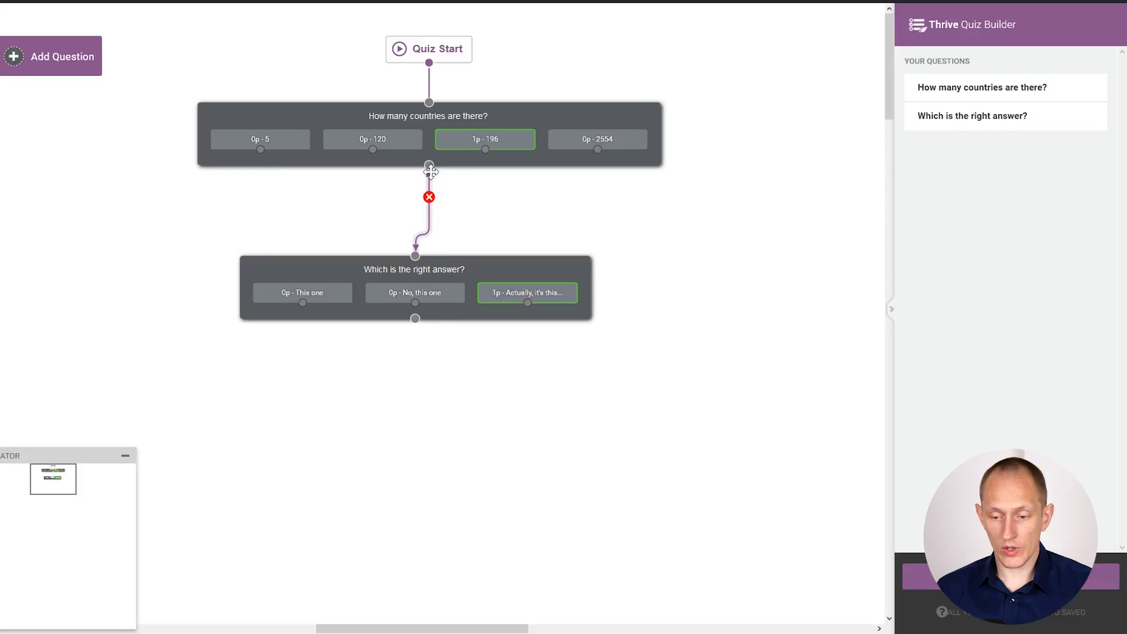
Remove the connection between the second question and the first on the quiz map
left_click(430, 198)
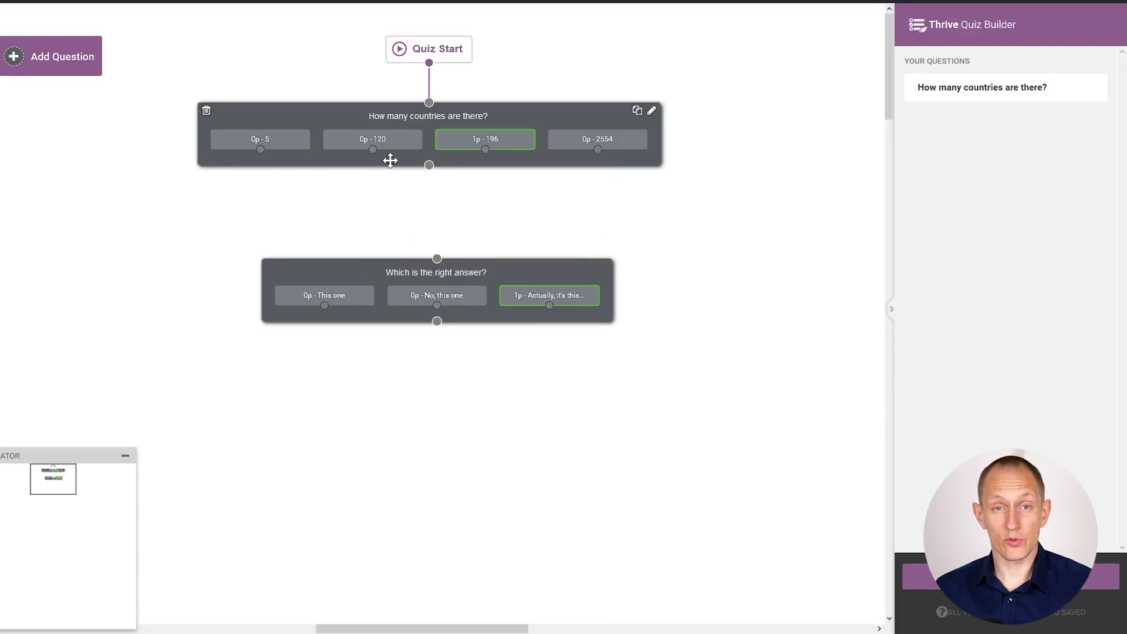
mouse_move(500, 423)
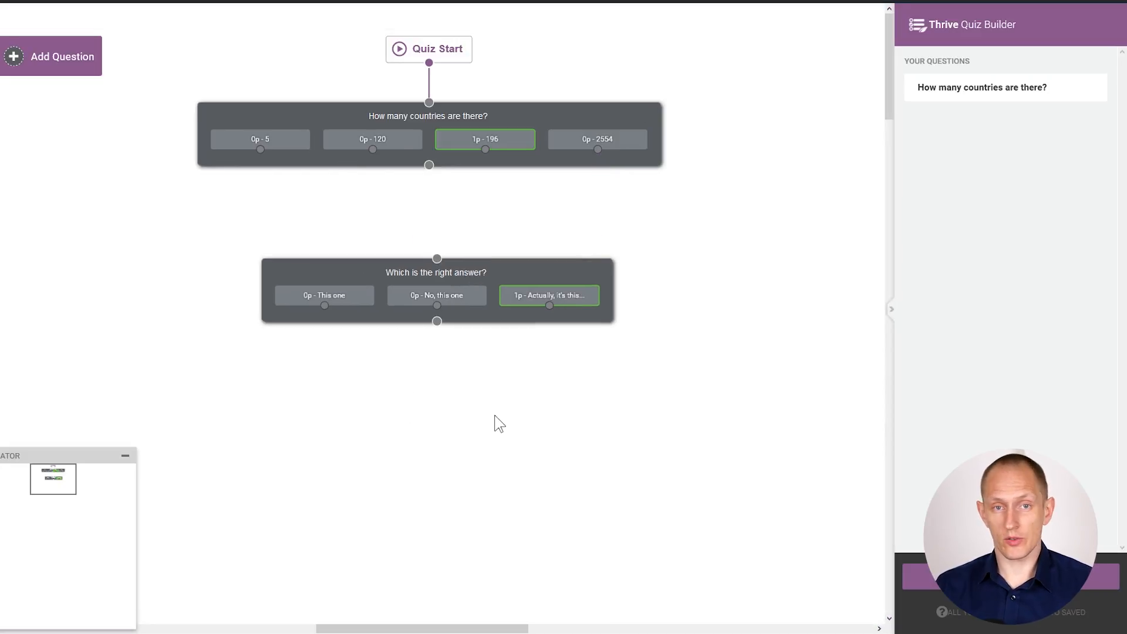
mouse_move(490, 431)
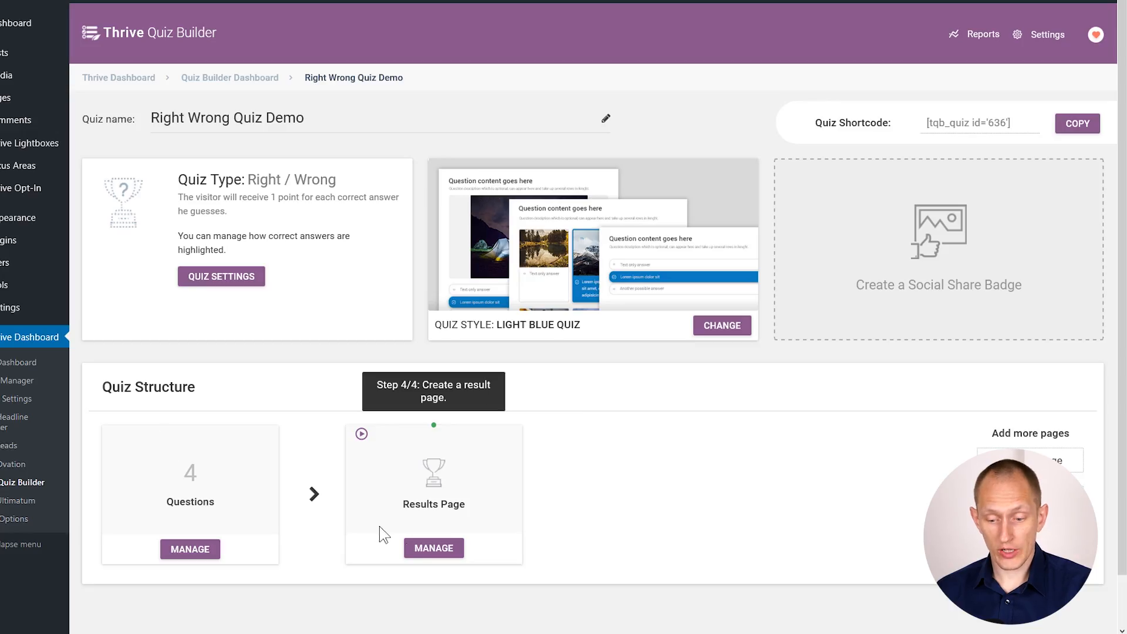
Edit the First Results Page design using the Results Neutral template
left_click(433, 548)
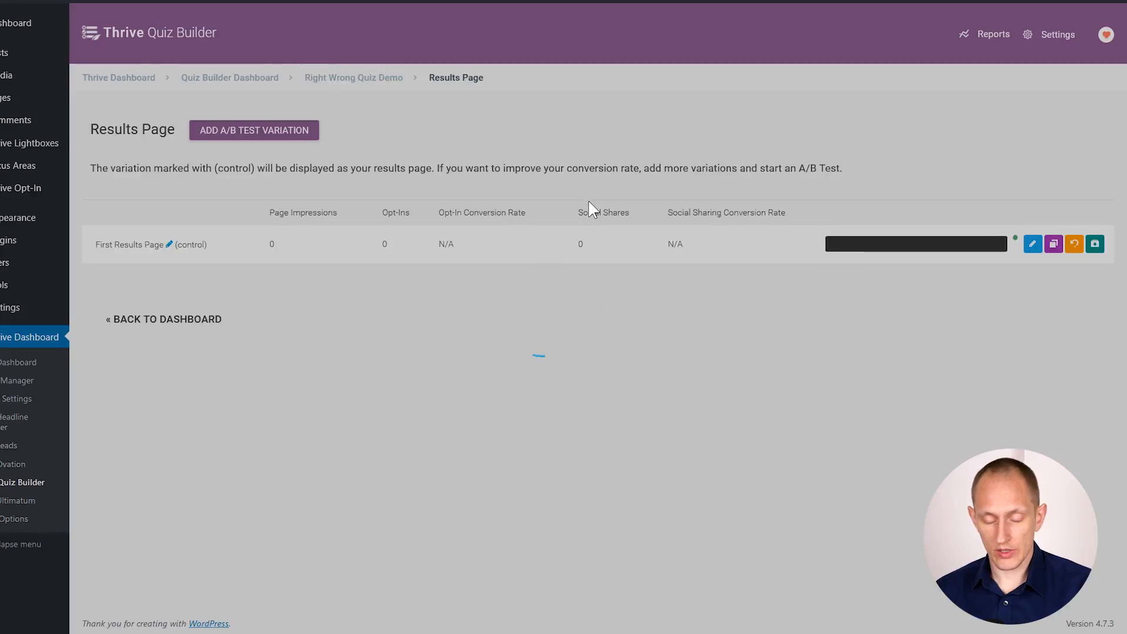
left_click(1032, 243)
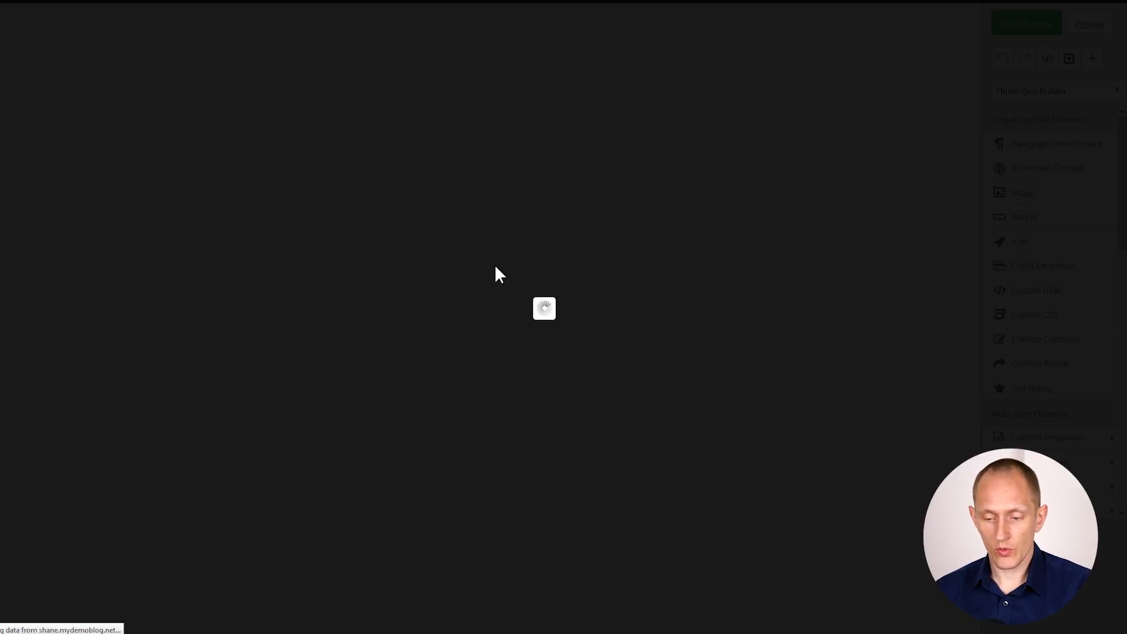
mouse_move(399, 224)
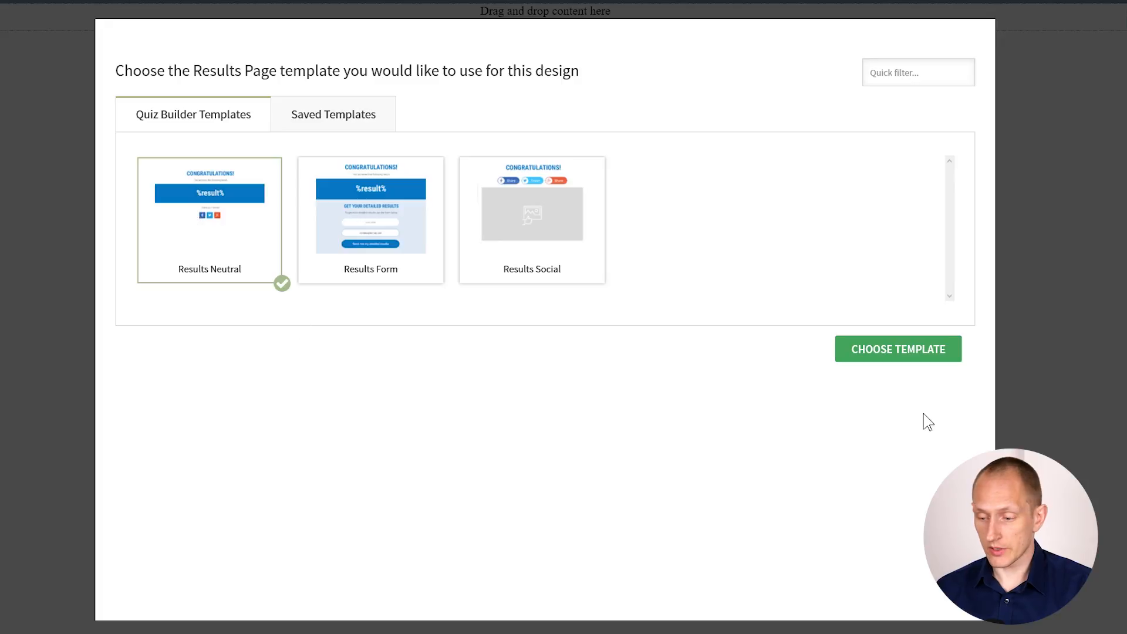
left_click(898, 349)
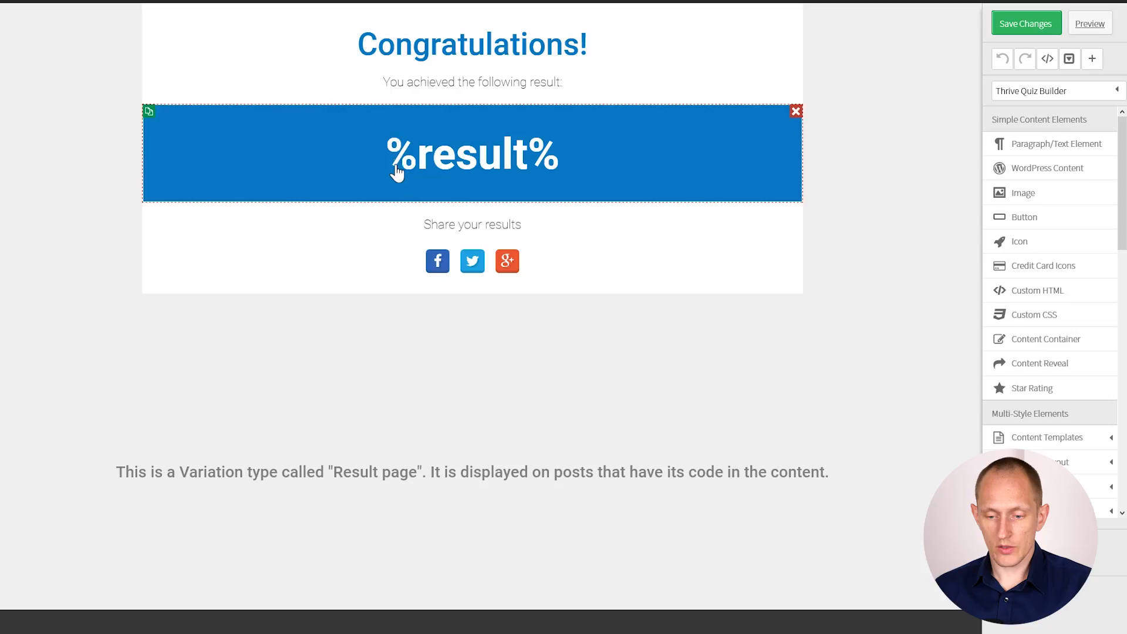
Change the headline to "You got %result% correct answers!" and save the results page
left_click(473, 155)
type("You got ")
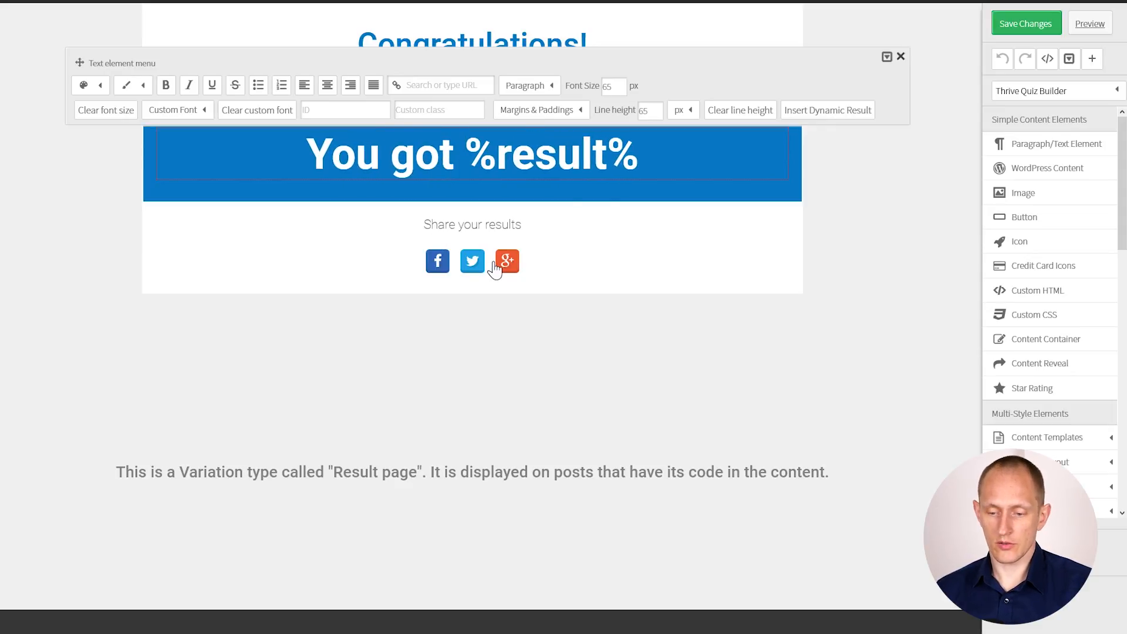
type("correct answers!")
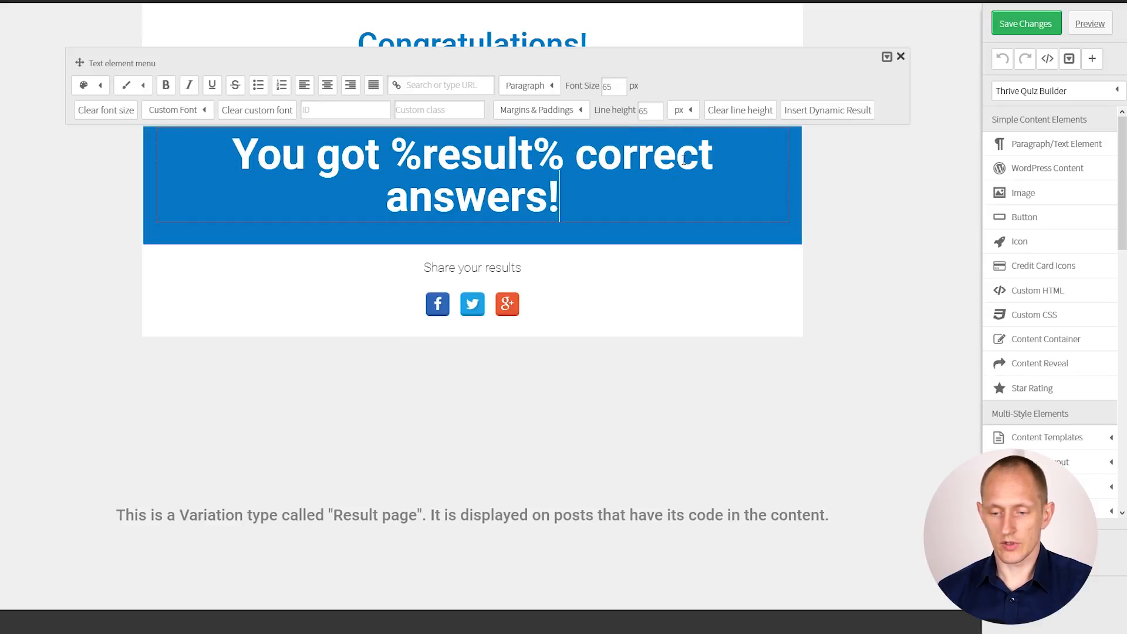
left_click(900, 56)
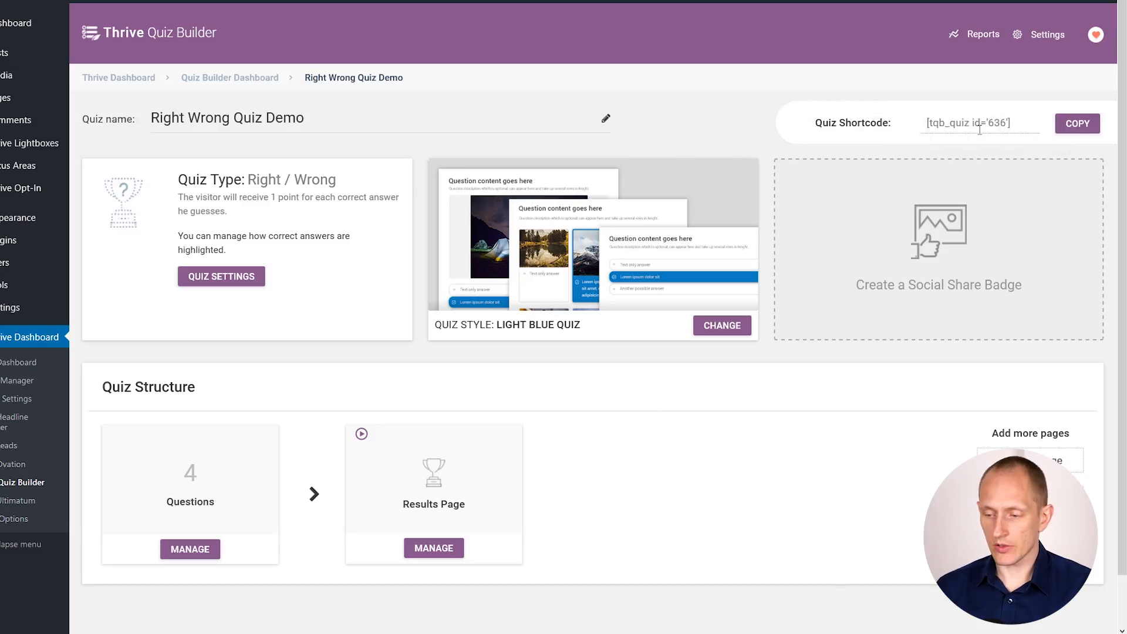
Select the quiz shortcode [tqb_quiz id='636'] for copying into a post
left_click(978, 122)
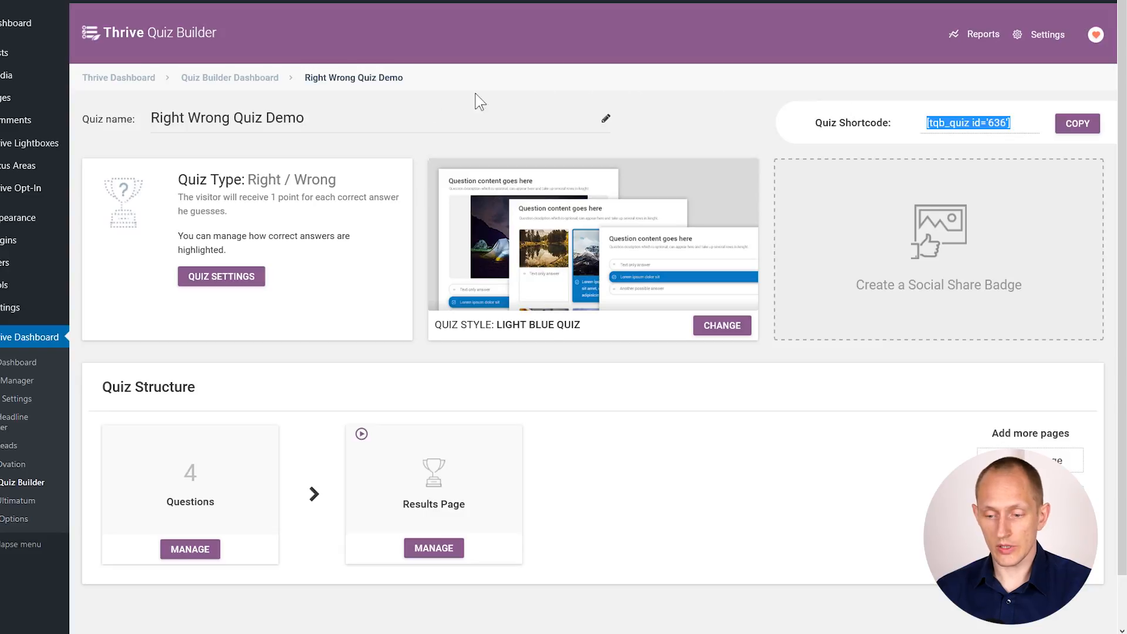
mouse_move(281, 119)
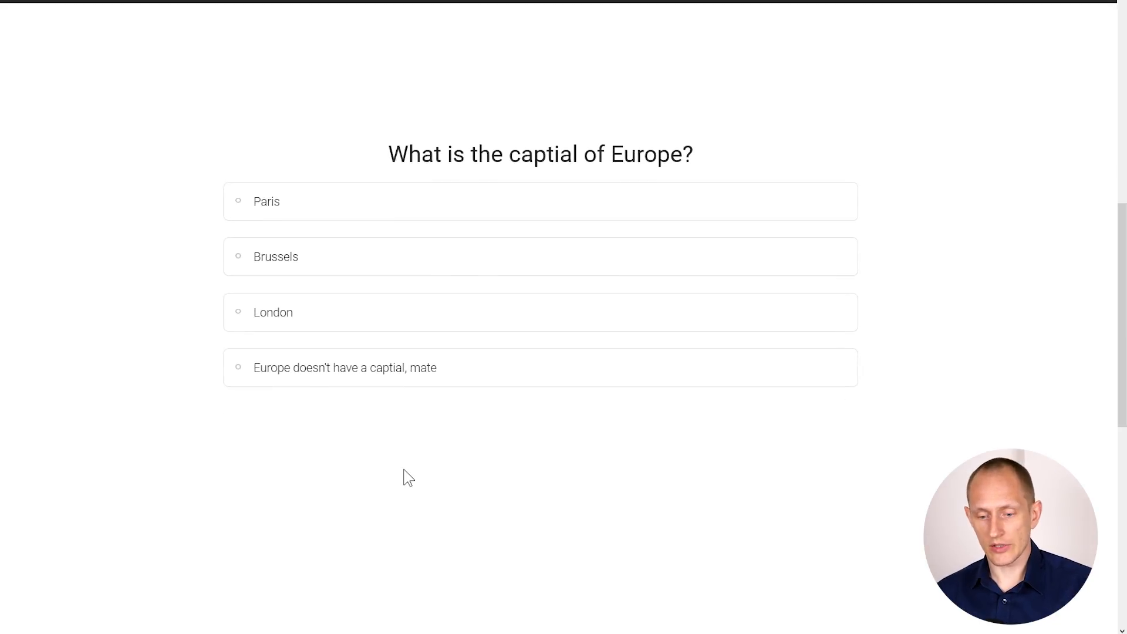
Answer the capital of Europe and number-of-answers questions to reach "You got 2/4 correct answers!"
left_click(541, 257)
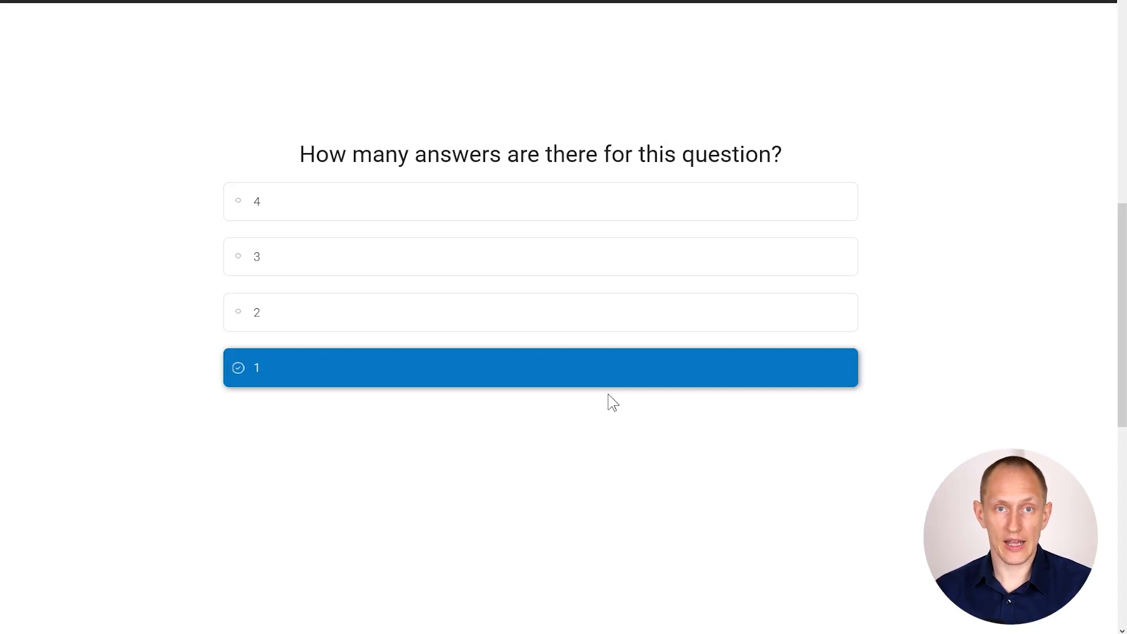
left_click(540, 257)
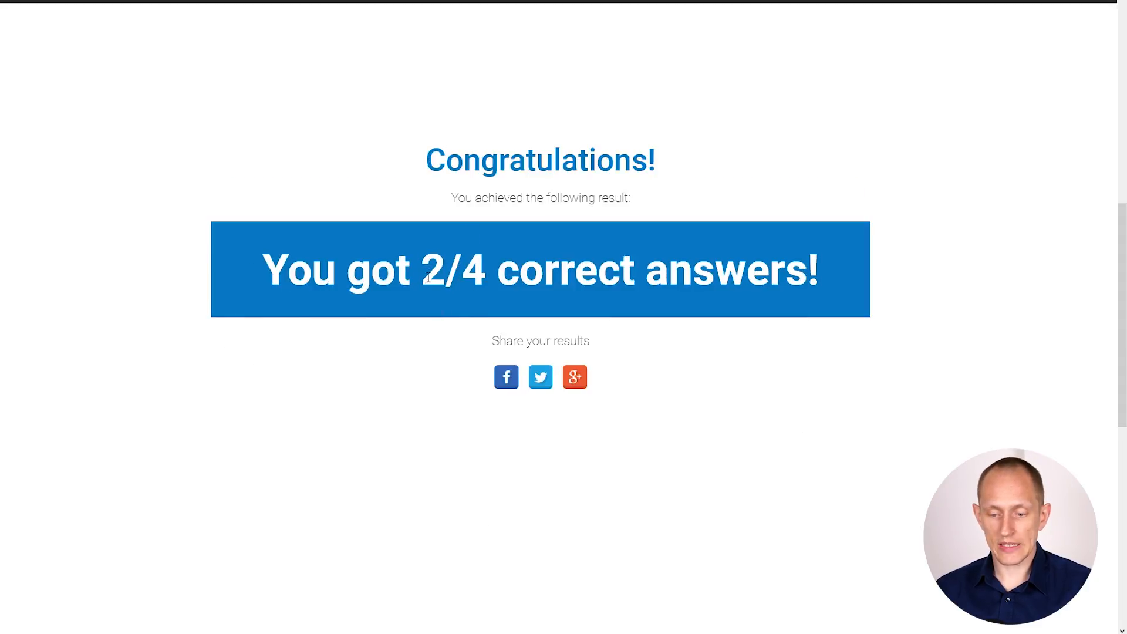
Reopen the results page in the editor with the Thrive Quiz Builder element group available
double_click(454, 272)
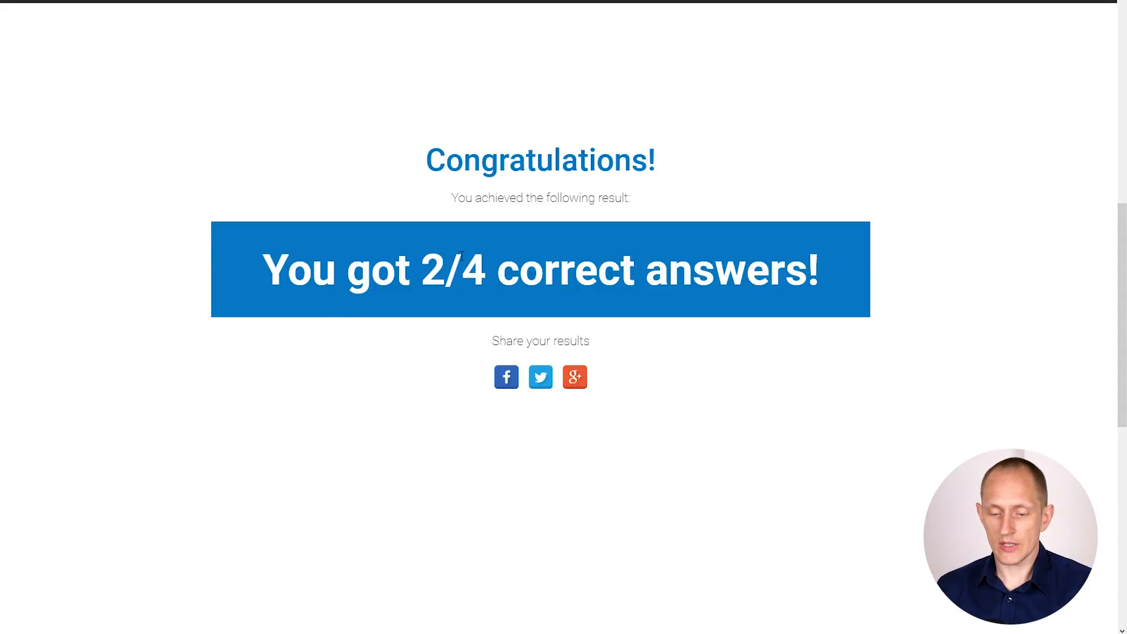
mouse_move(804, 308)
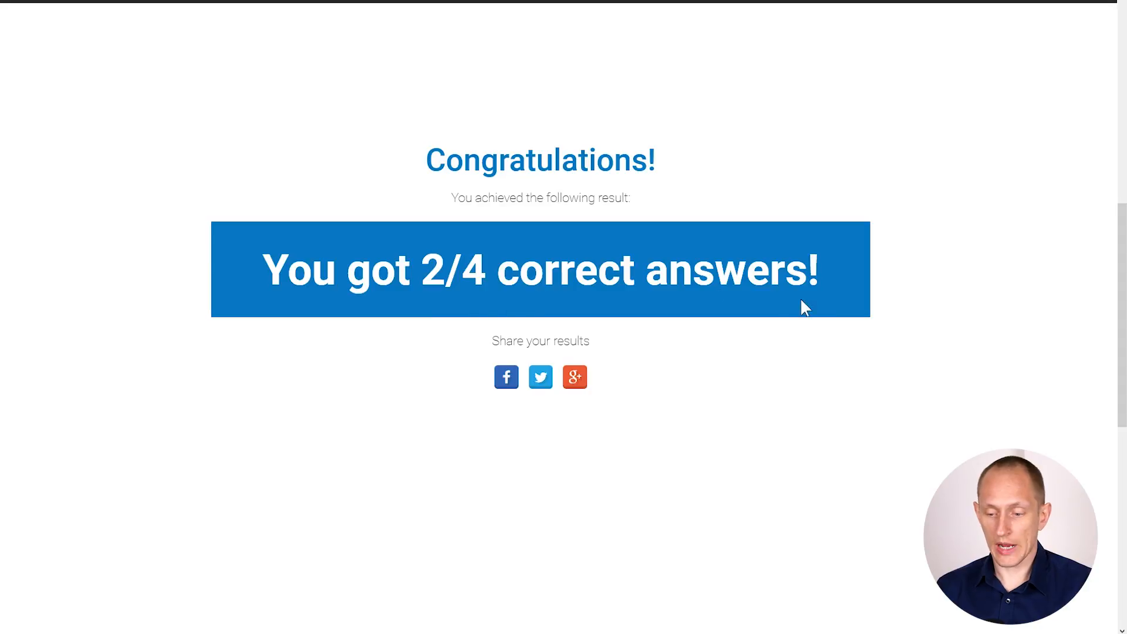
mouse_move(363, 324)
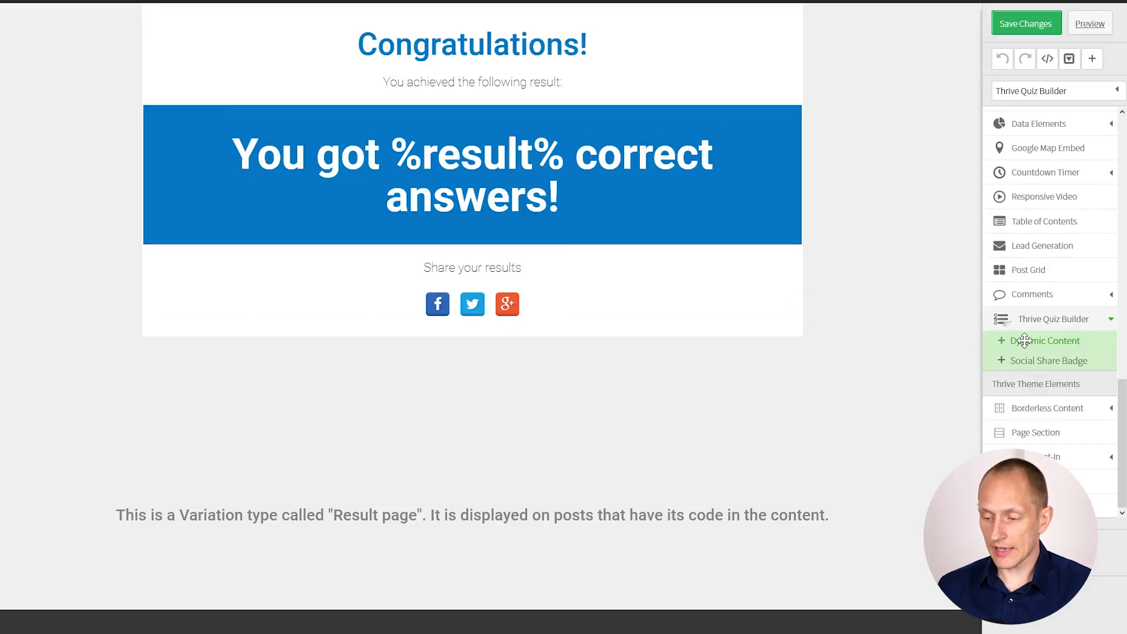
Insert a Dynamic Content block above the result headline with three equal intervals spanning scores 0–4
left_click(1045, 341)
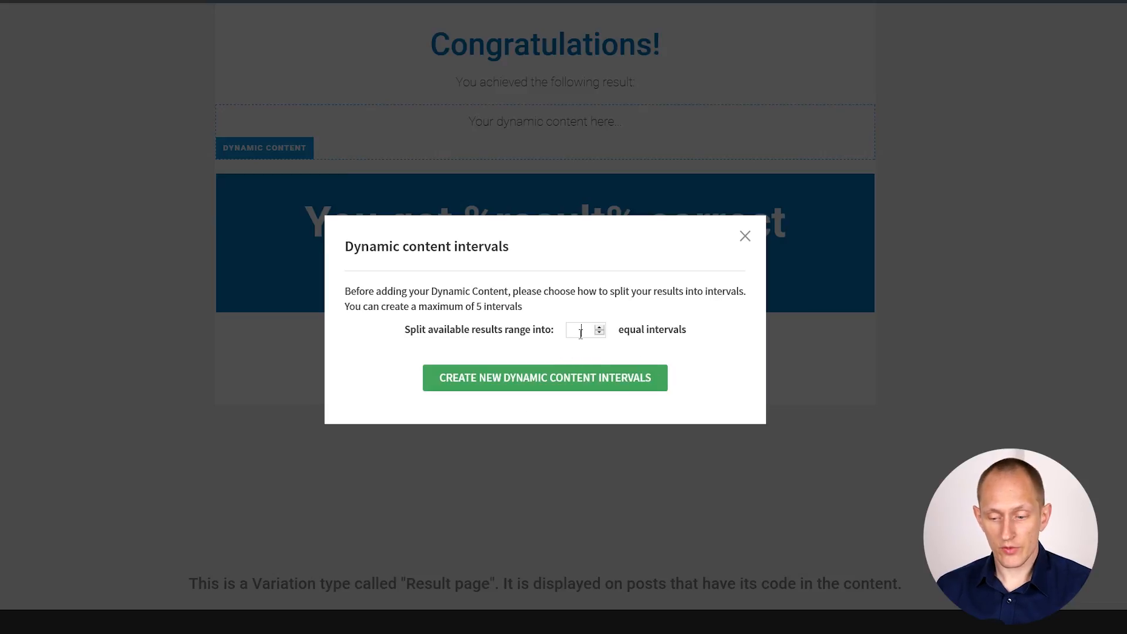
left_click(544, 377)
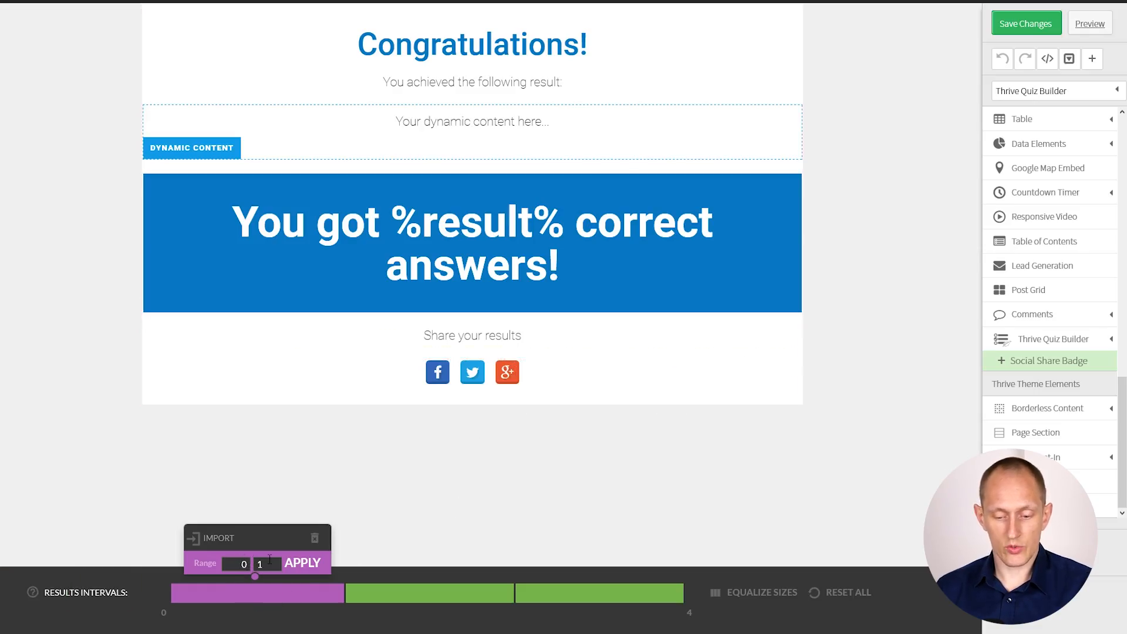
Enter range values so the three result intervals span scores 0–1, 2–3 and 3–4
type("2")
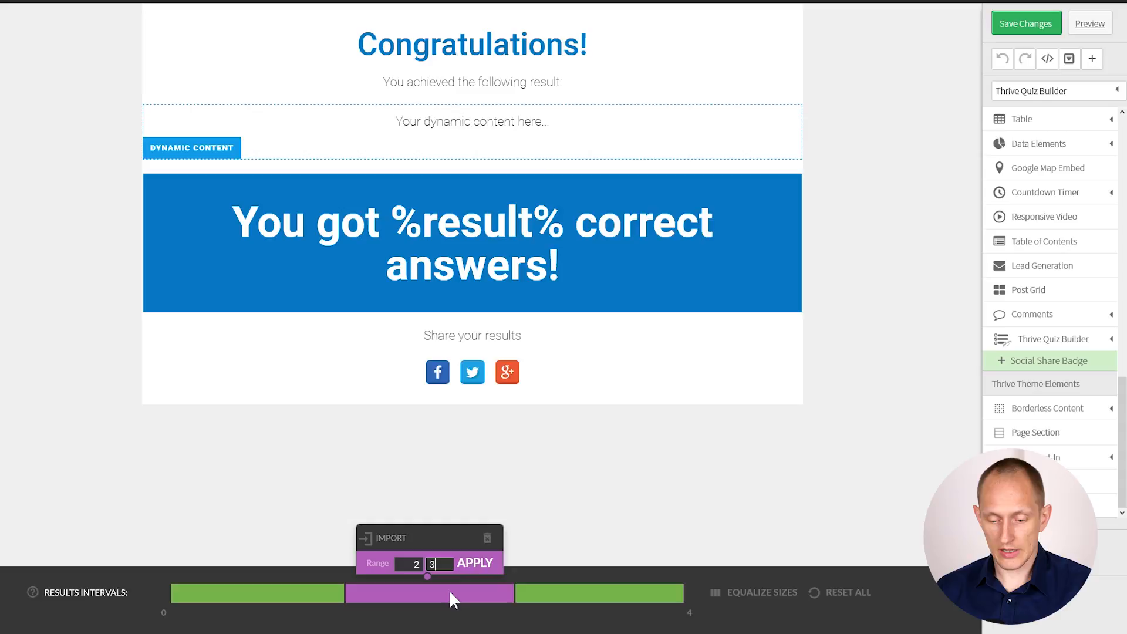
left_click(475, 562)
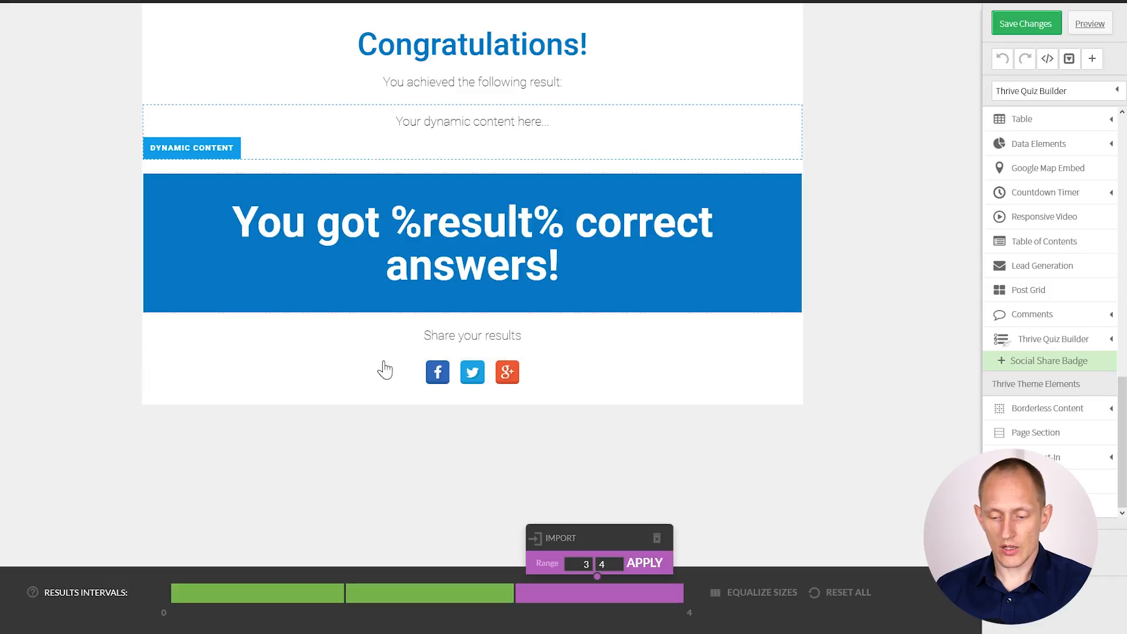
left_click(472, 335)
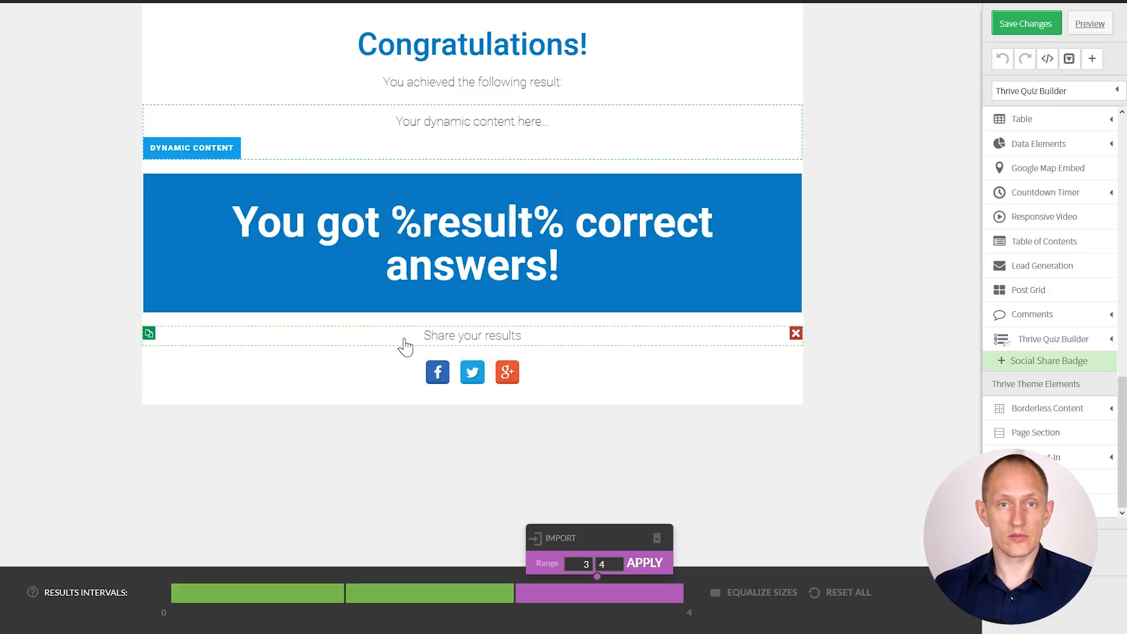